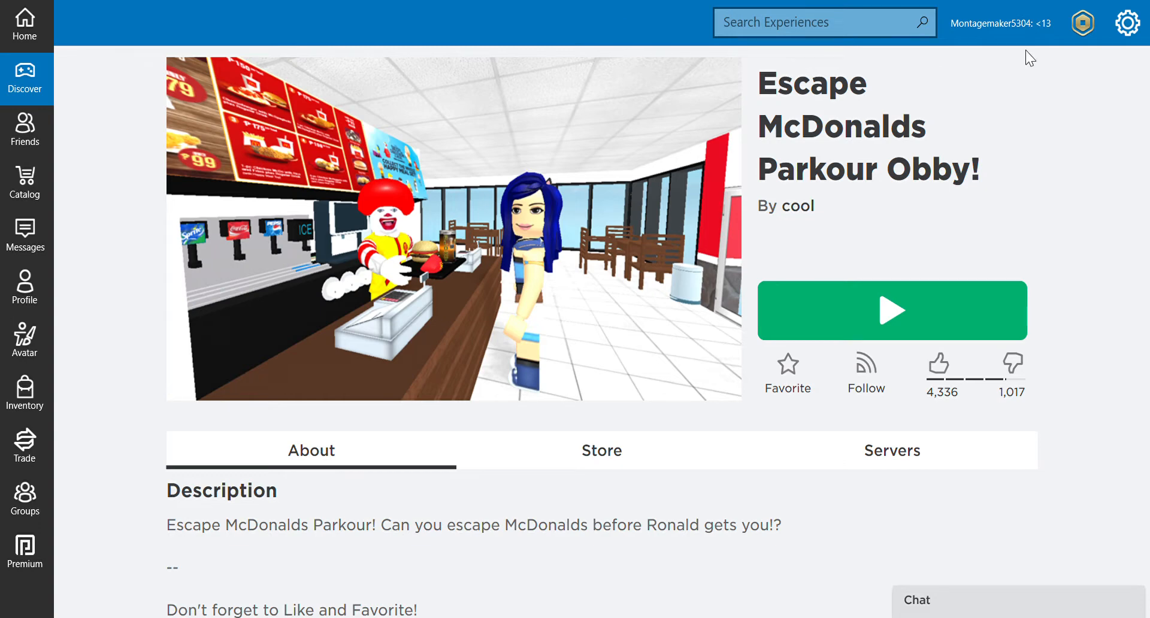
mouse_move(601, 49)
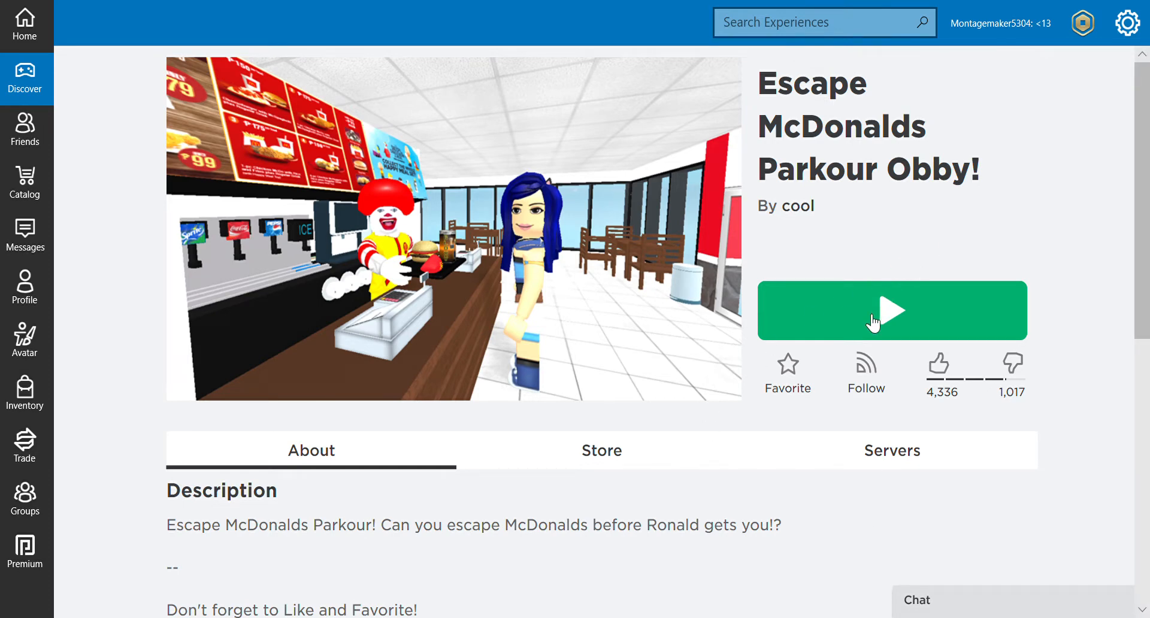
mouse_move(872, 324)
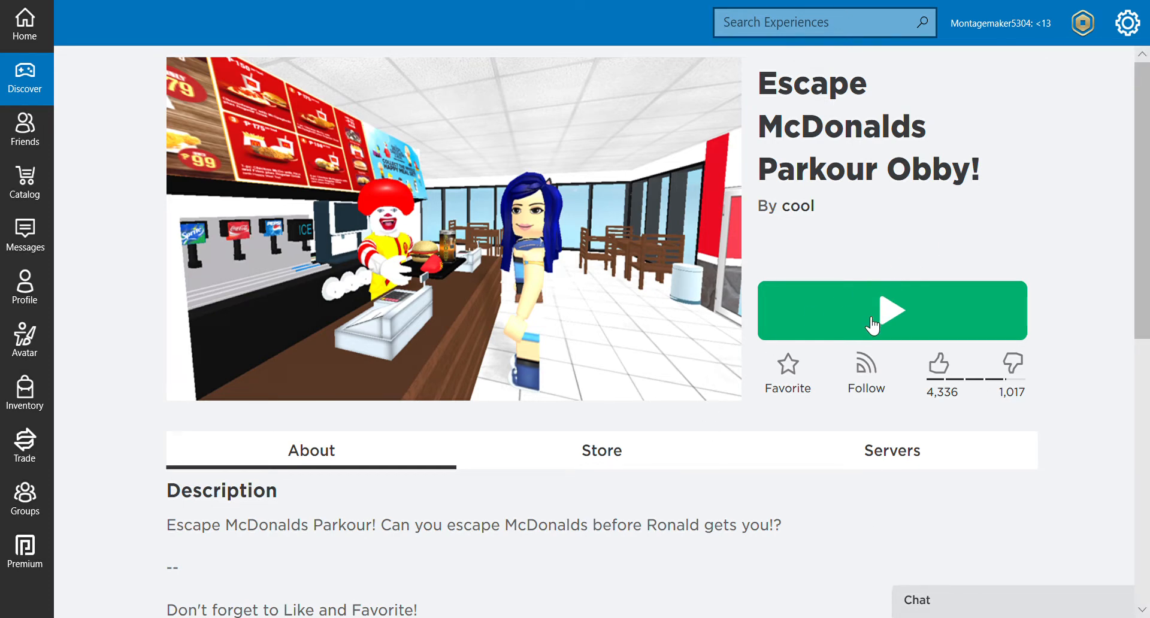
mouse_move(869, 324)
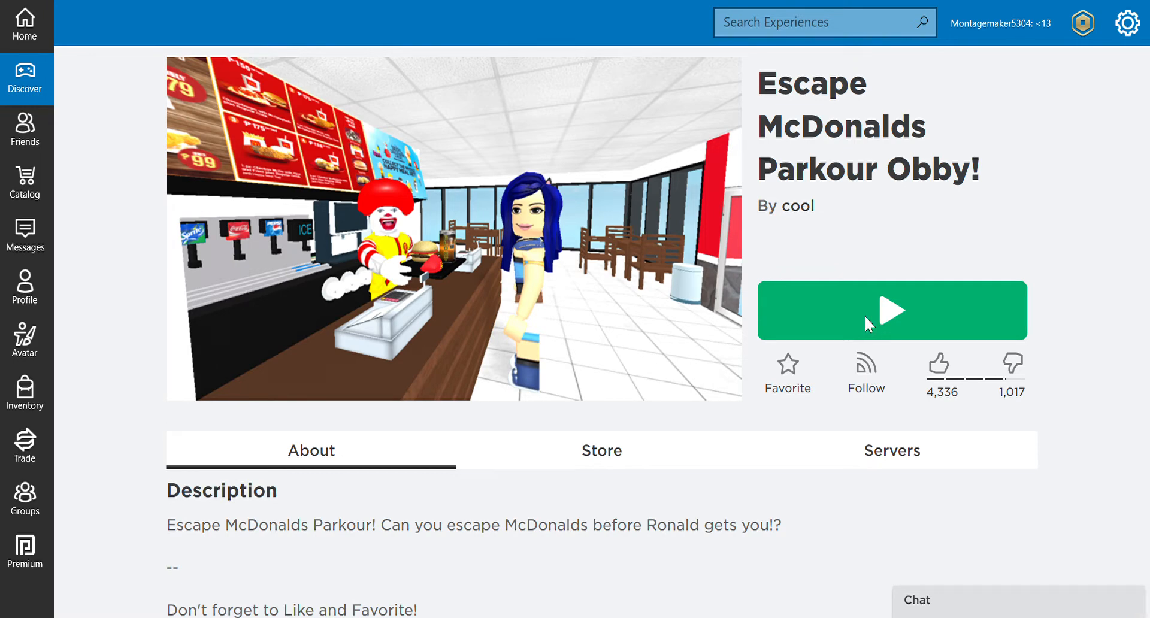
Join the Escape McDonalds Parkour Obby and climb through the stages to stage 5
click(891, 310)
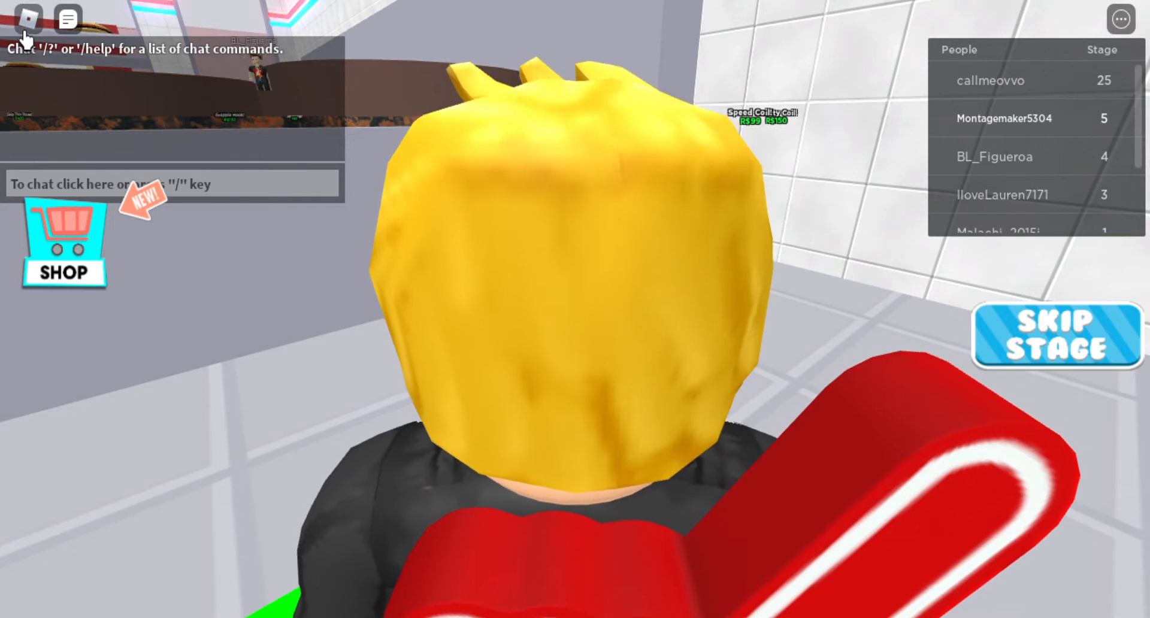
Exit the obby from stage 5 through the in-game menu, confirming Leave
click(27, 17)
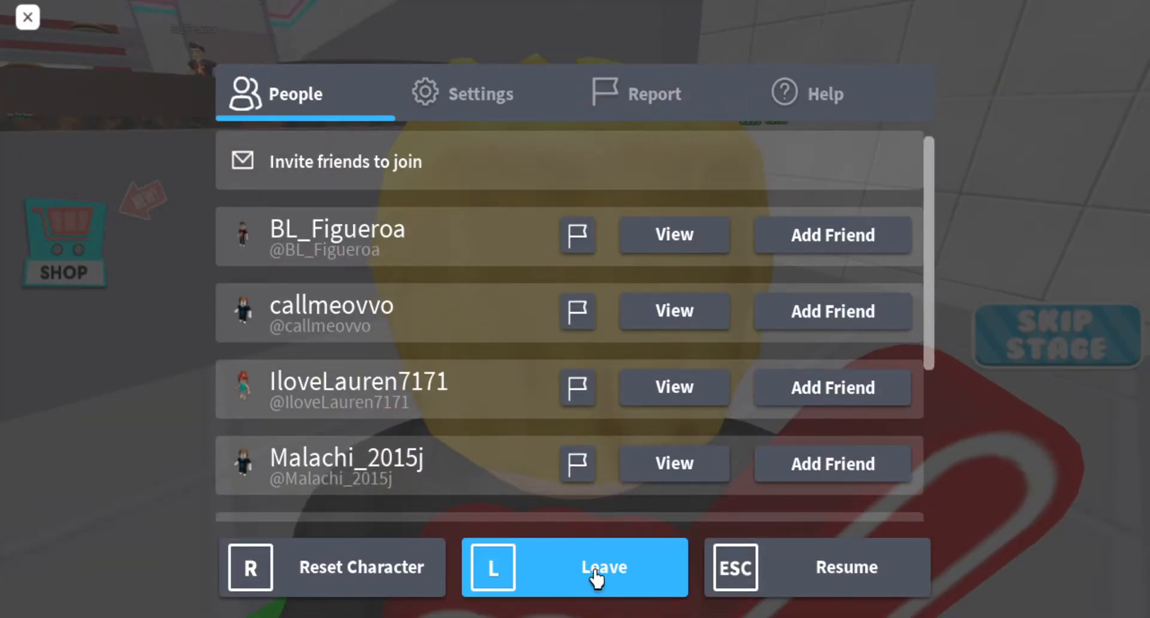
click(574, 567)
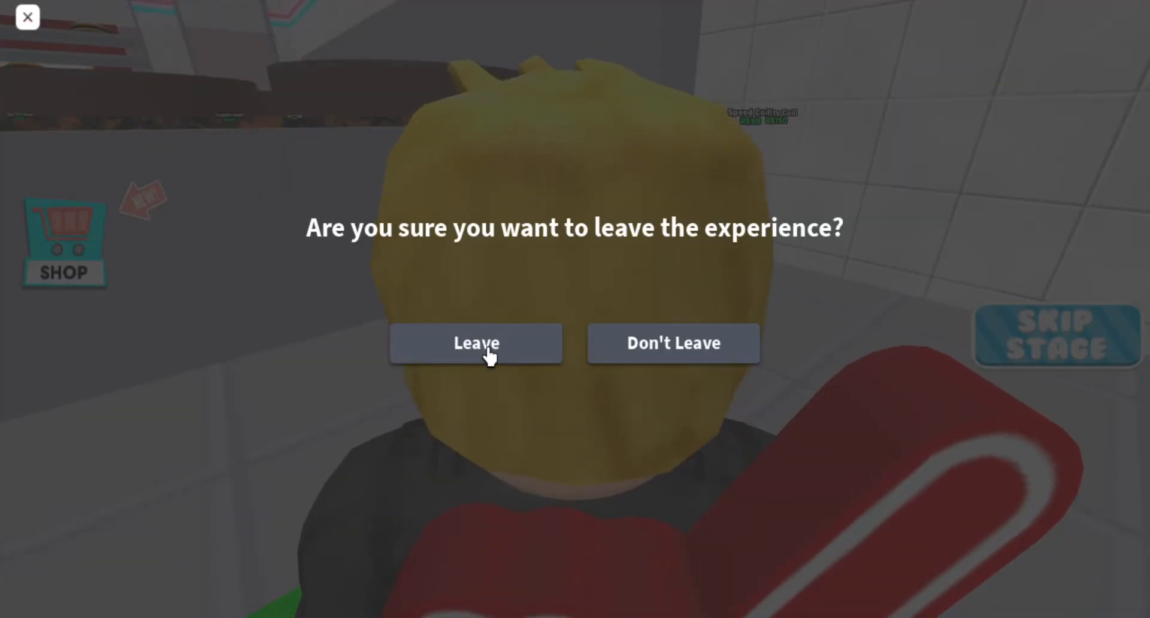
click(476, 343)
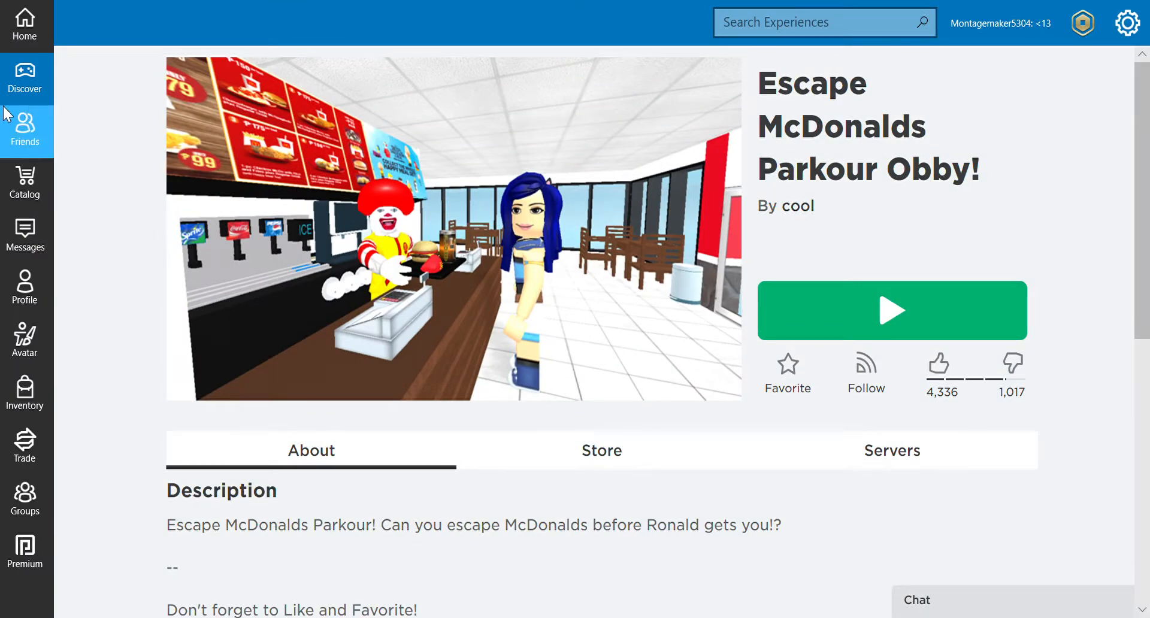
Scroll through the Discover experience lists, then start a 'doge' experience search
click(25, 78)
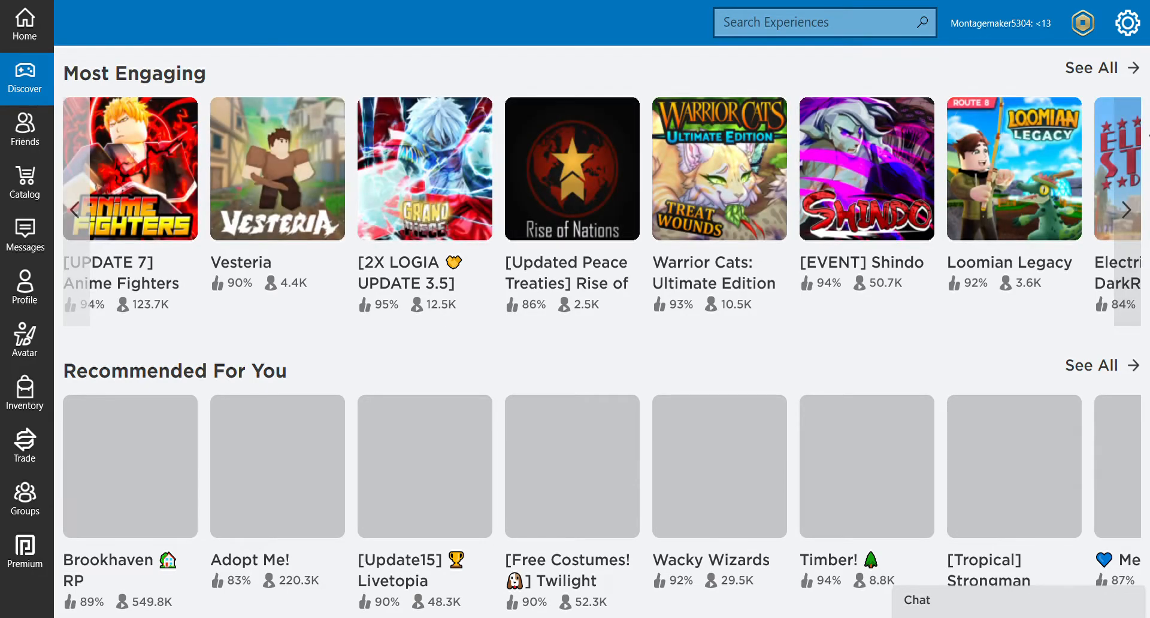
scroll(down, 3)
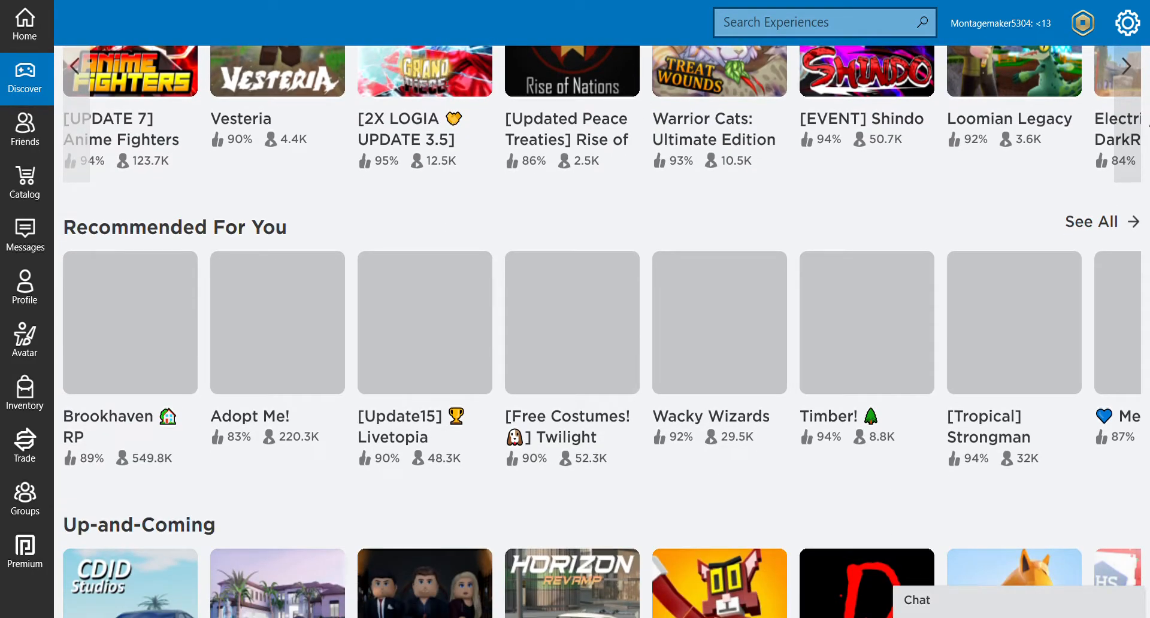
scroll(down, 3)
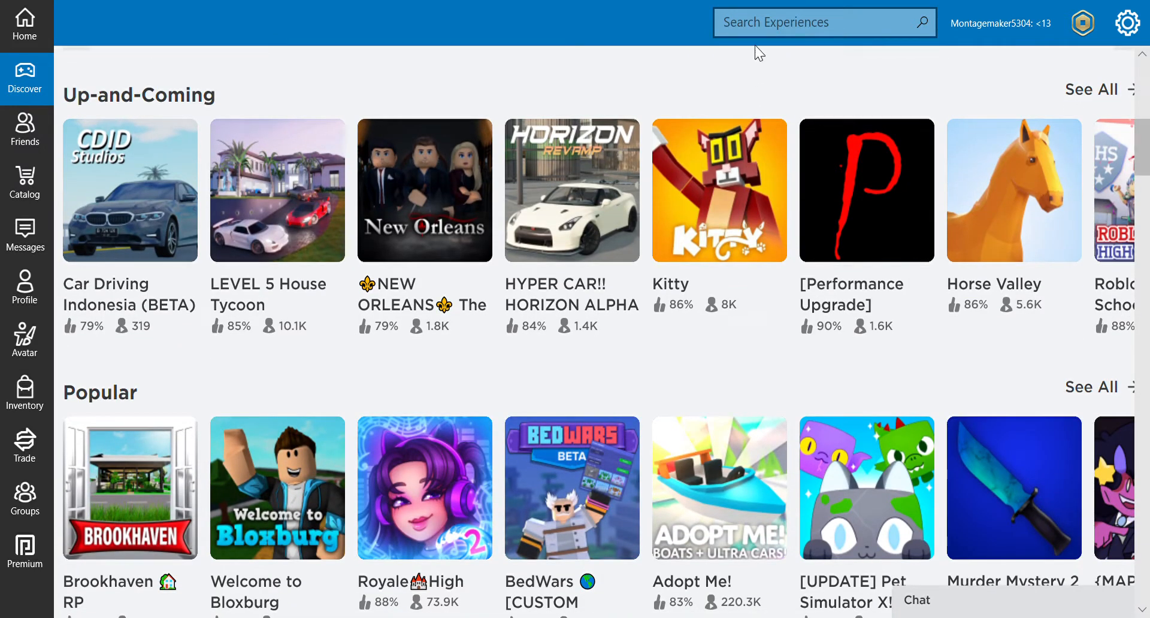
text(doge)
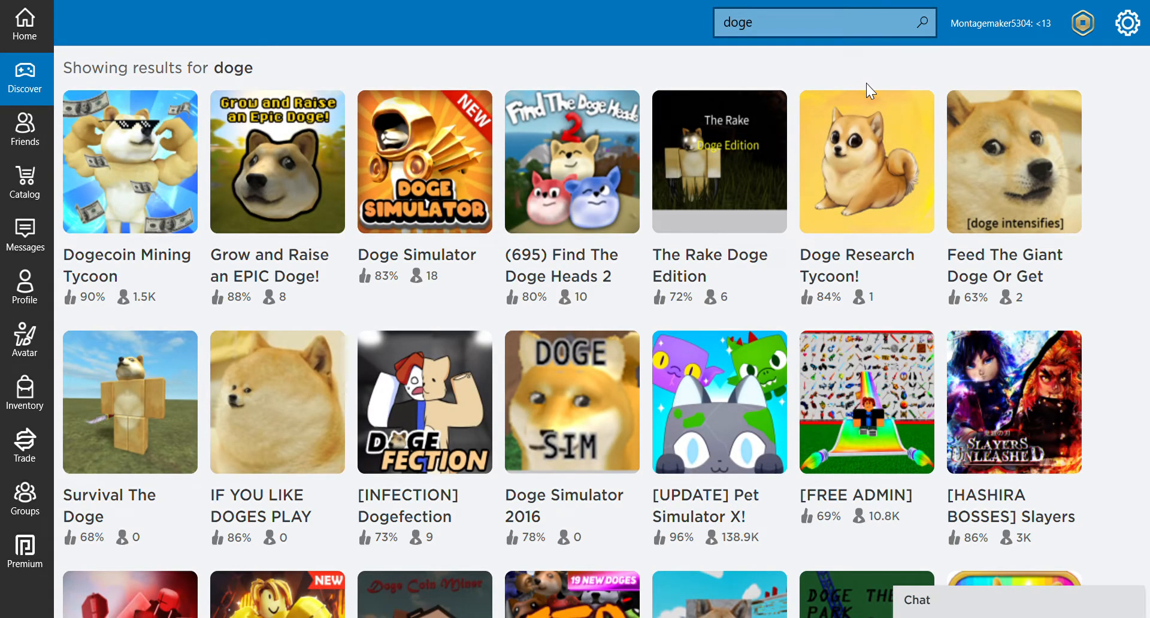
mouse_move(990, 126)
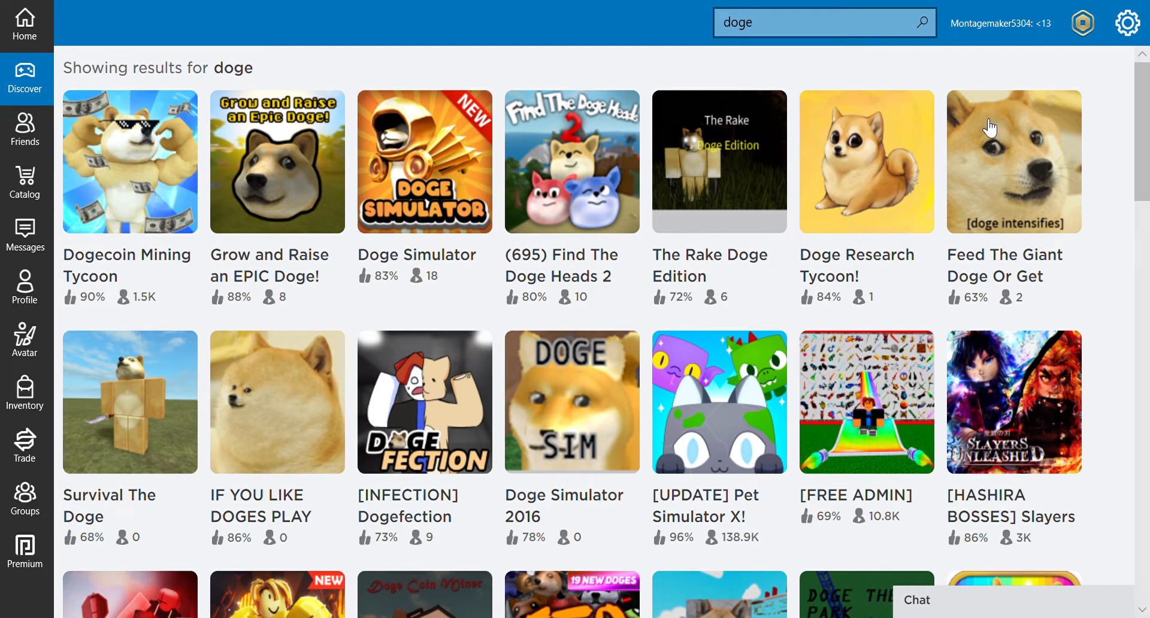
mouse_move(1031, 165)
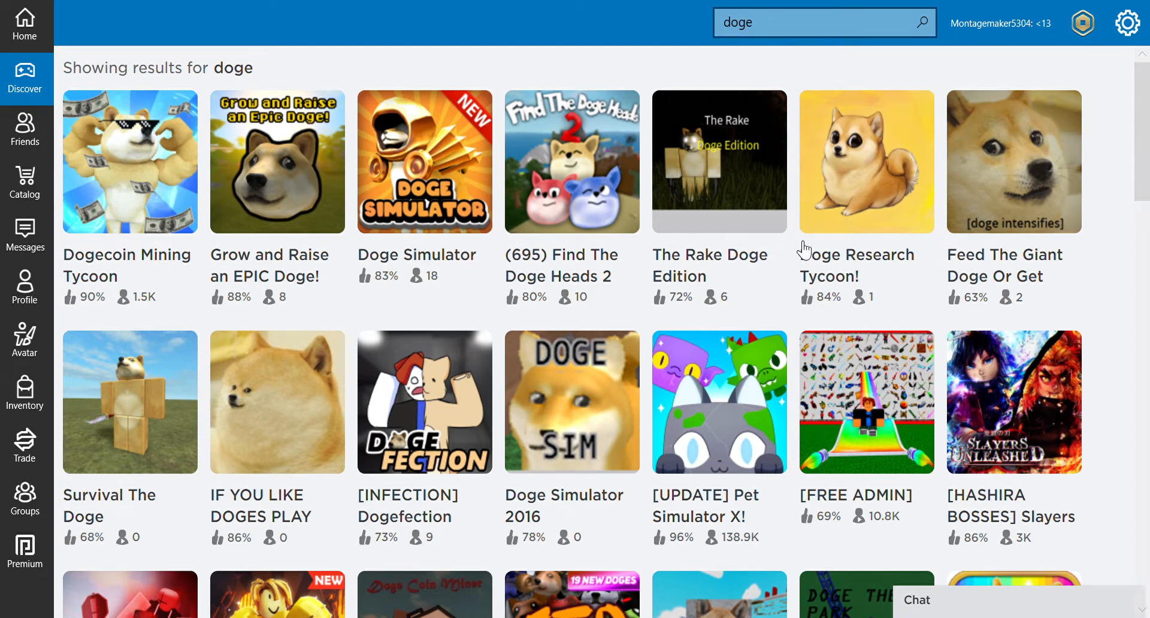
mouse_move(634, 308)
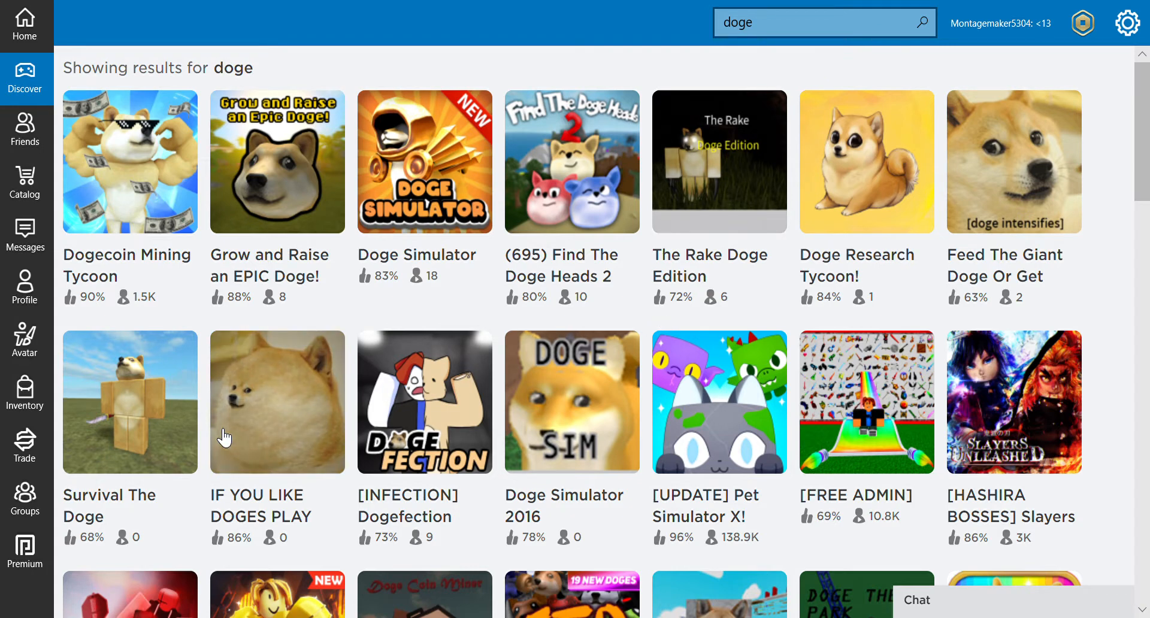
mouse_move(1013, 80)
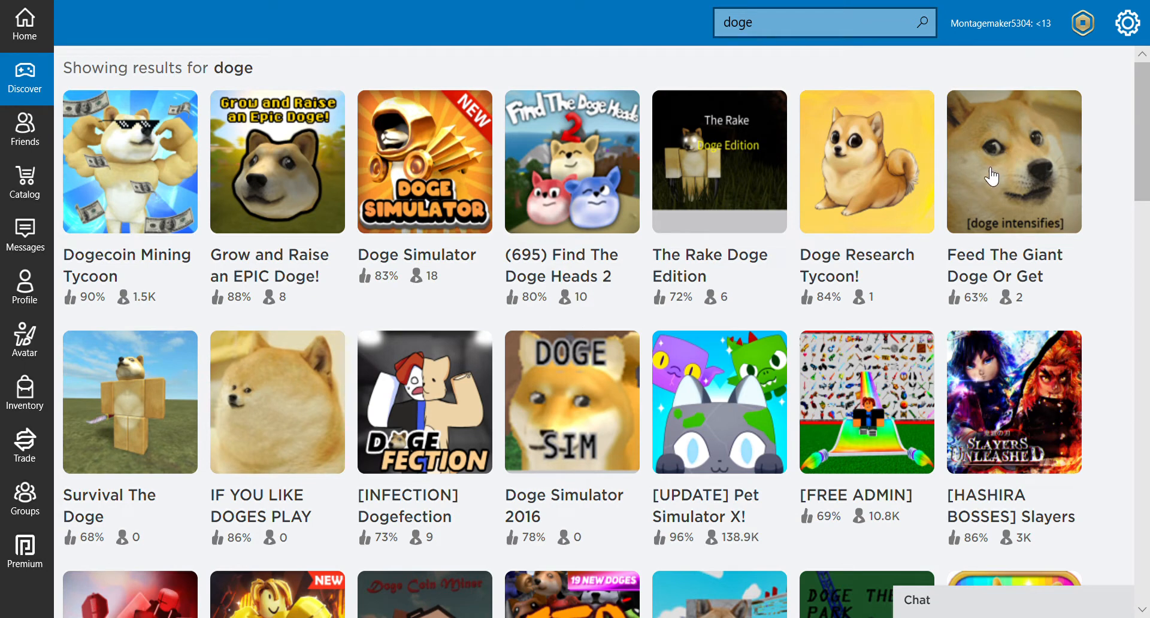
mouse_move(262, 421)
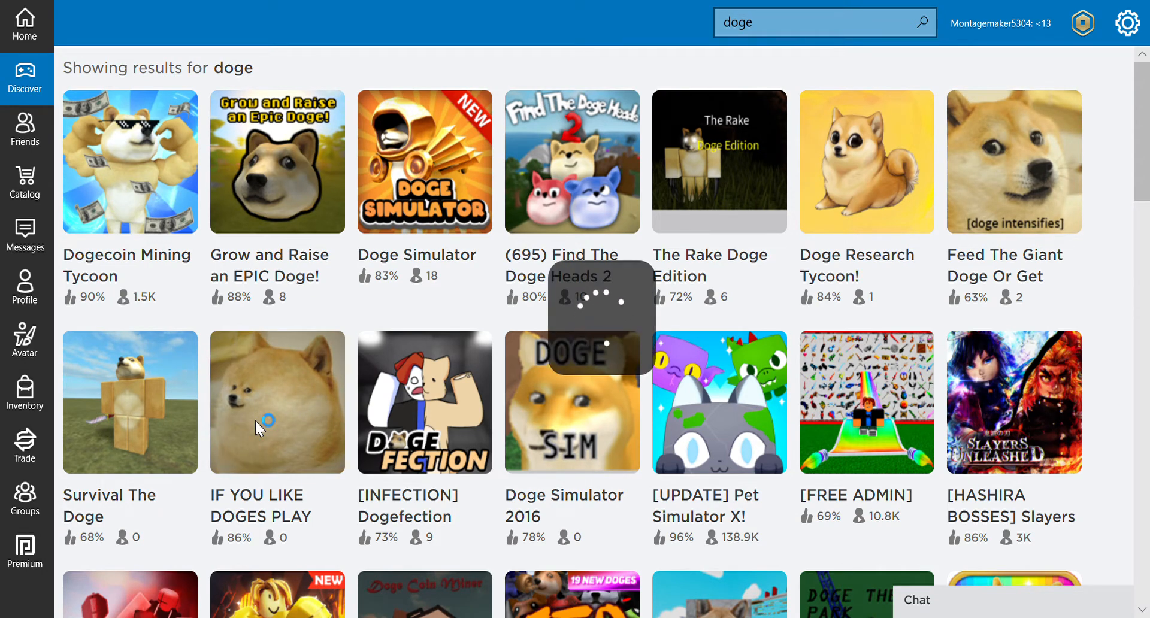
Open the 'IF YOU LIKE DOGES PLAY THIS' Shiba Inu tile in row two
click(277, 401)
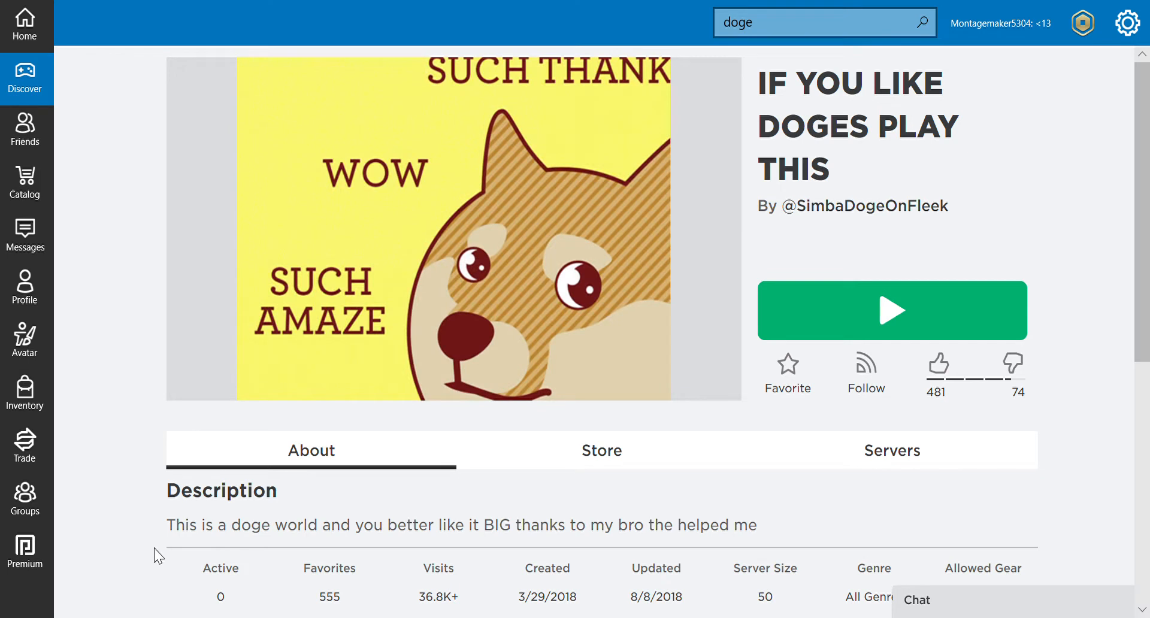
mouse_move(804, 330)
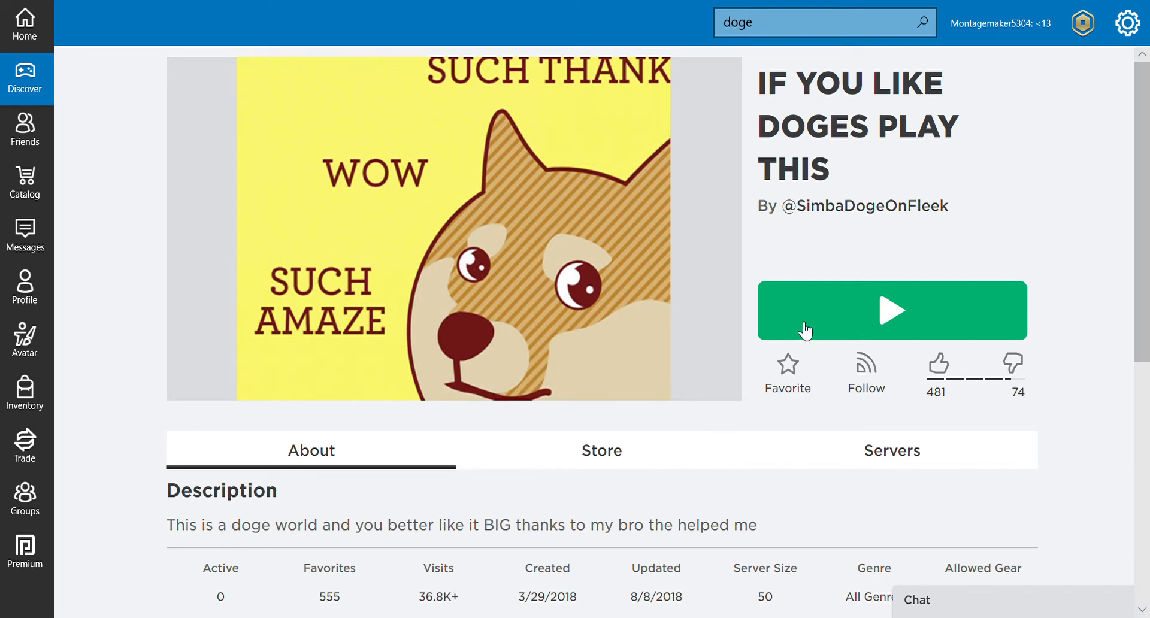
mouse_move(830, 324)
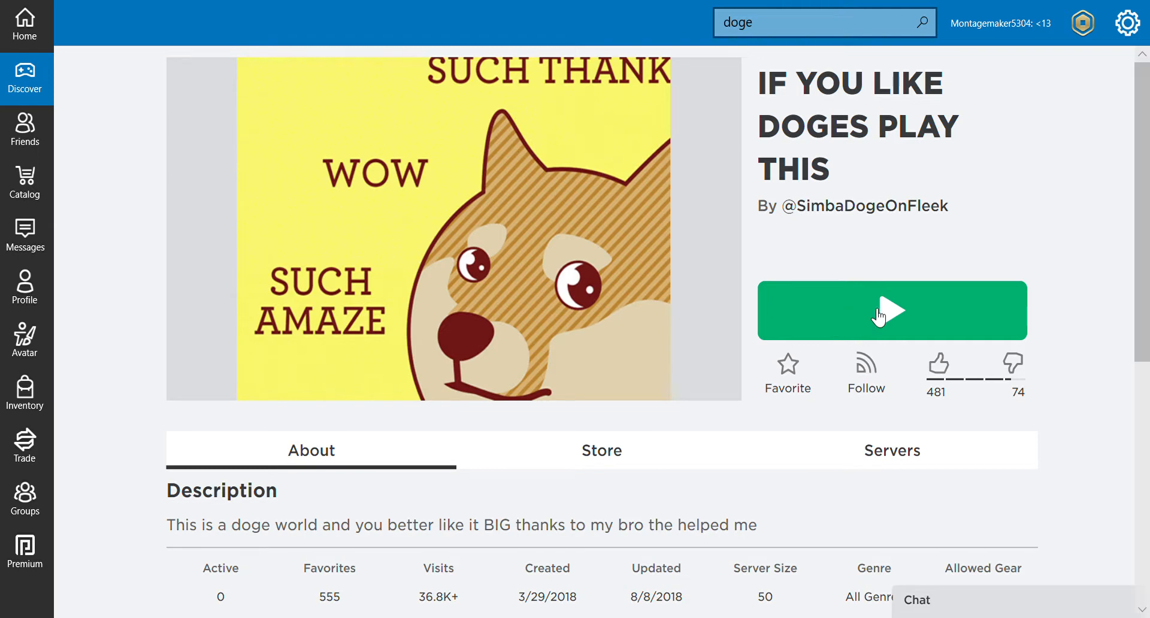
mouse_move(891, 311)
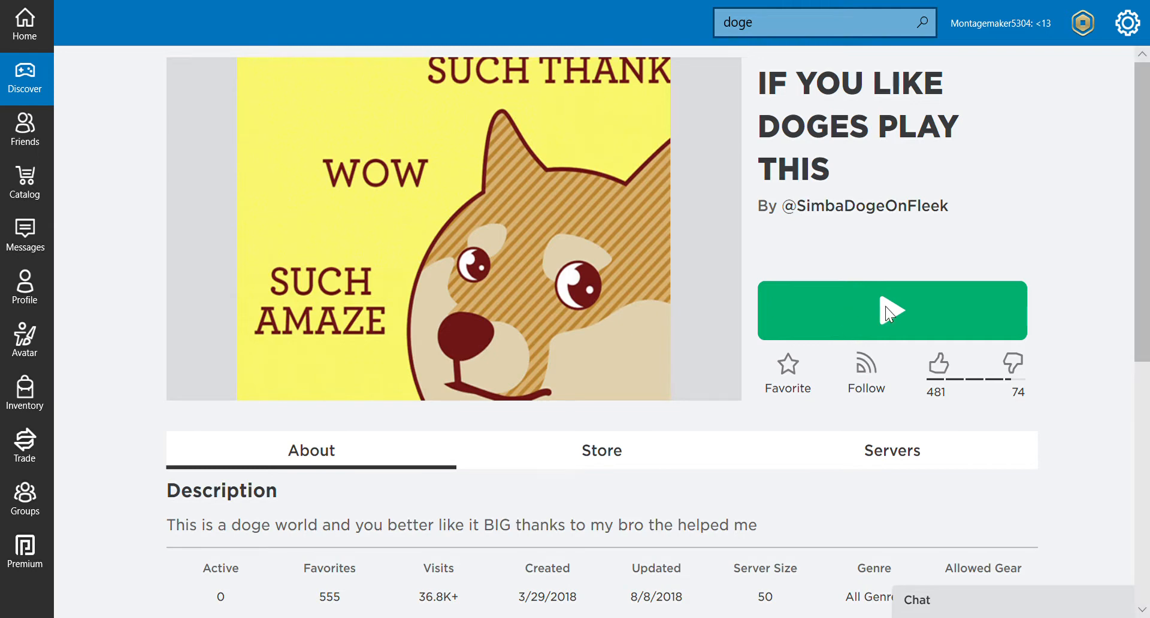
Play 'IF YOU LIKE DOGES PLAY THIS' and spawn onto the doge-tree field
click(891, 310)
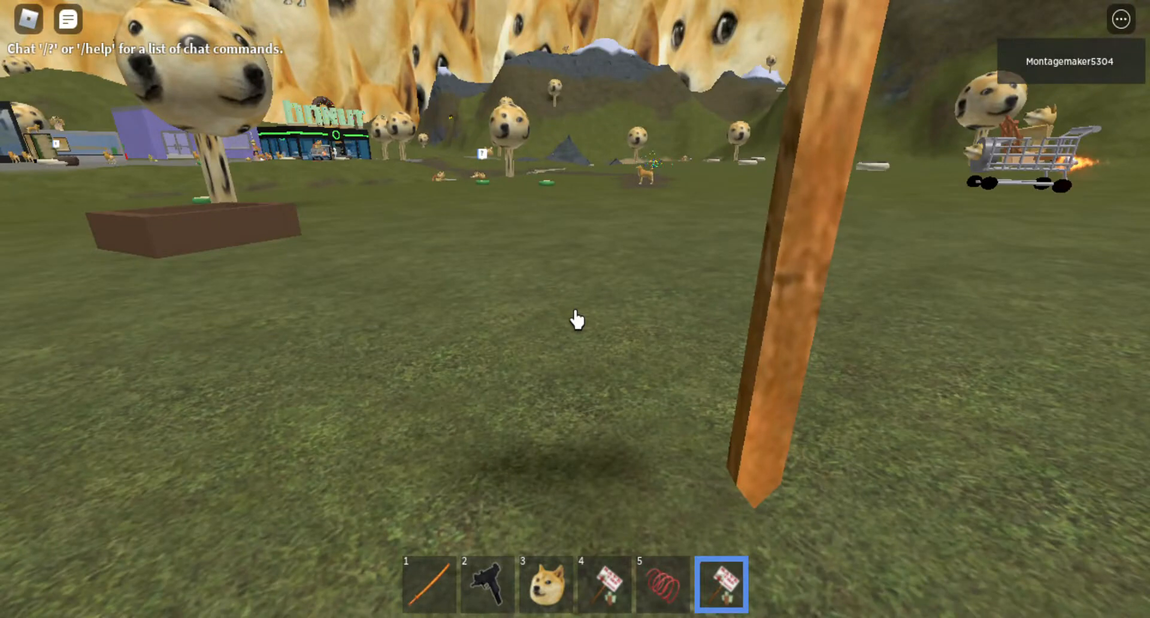
Equip the sword (1), gun (2), then hotbar item 3 while roaming the doge world
key(1)
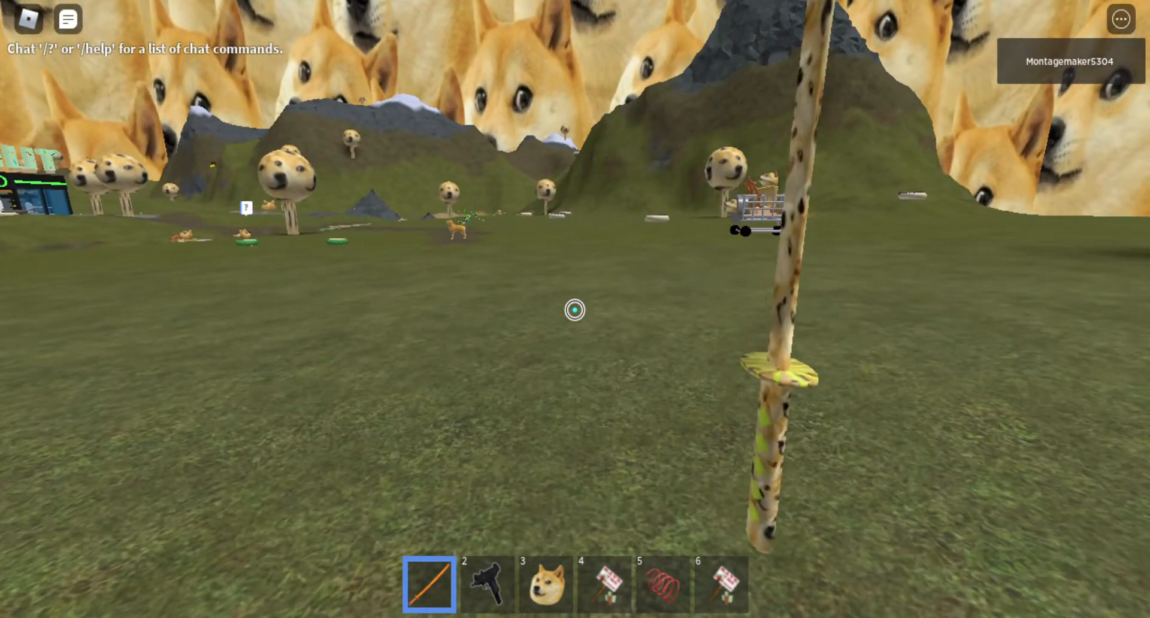
key(2)
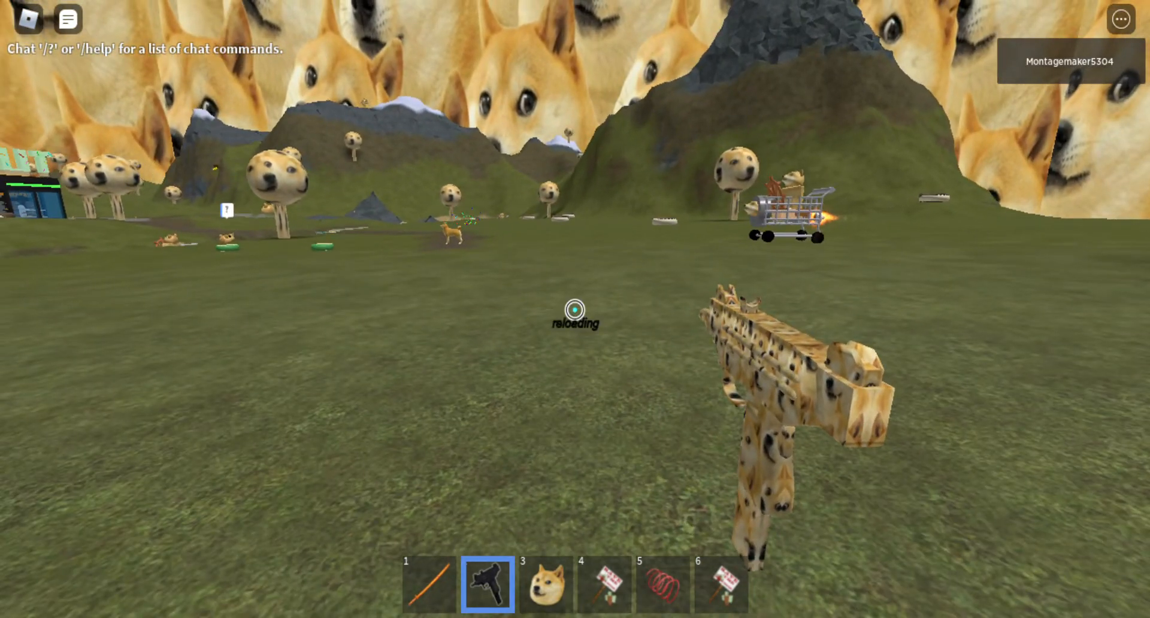
key(3)
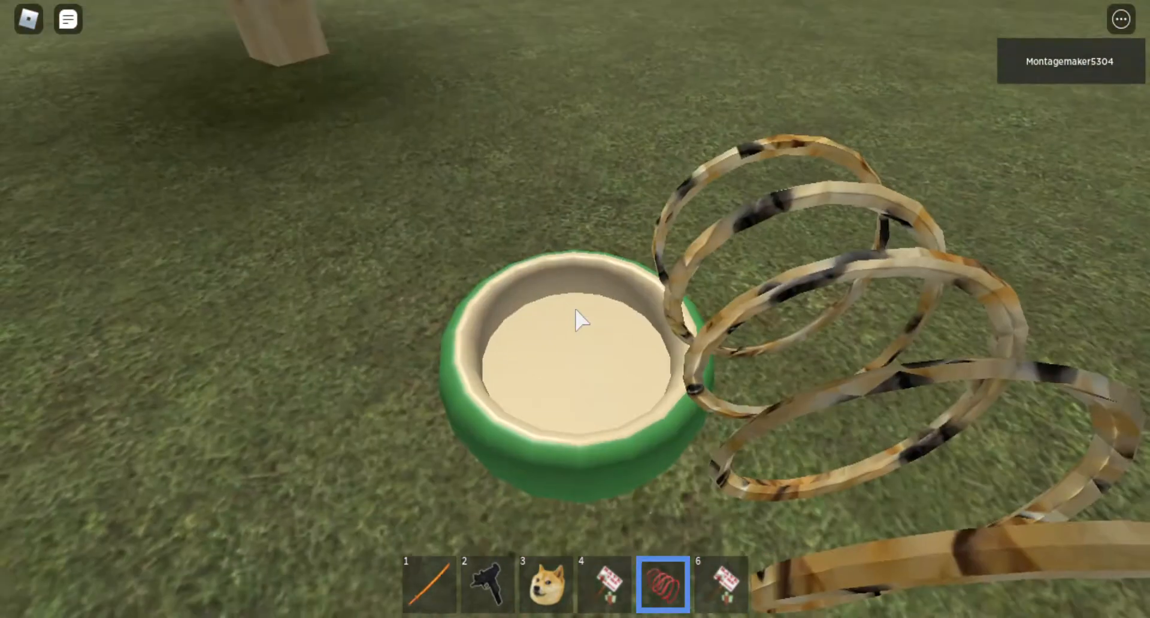
key(3)
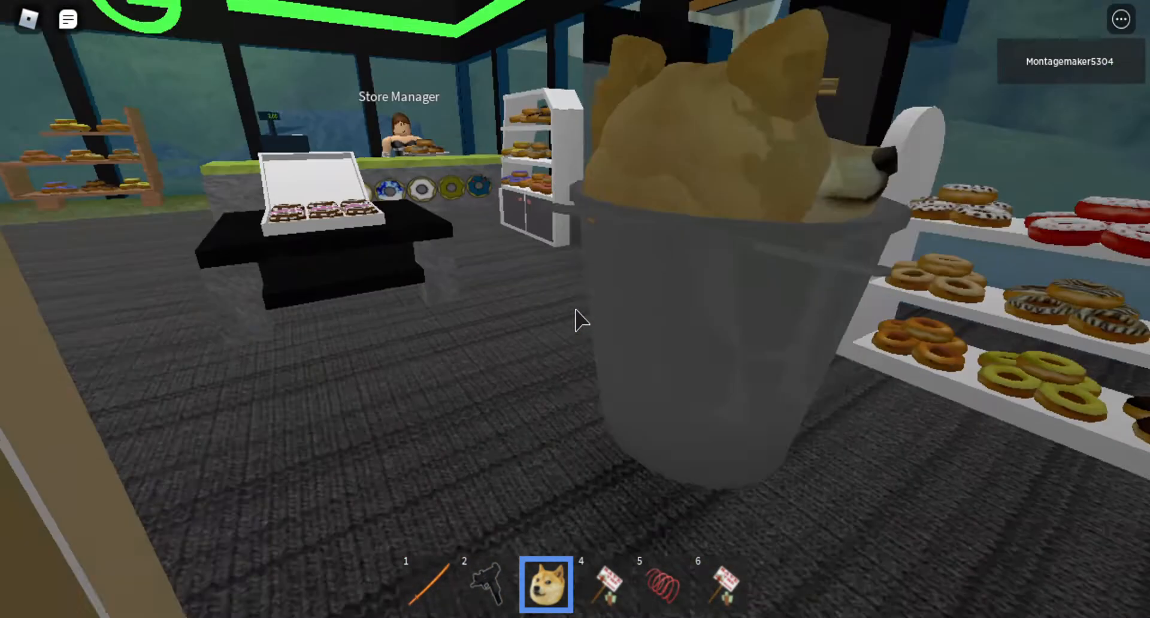
Explore the donut shop holding the doge bucket, then switch back to the gun
key(2)
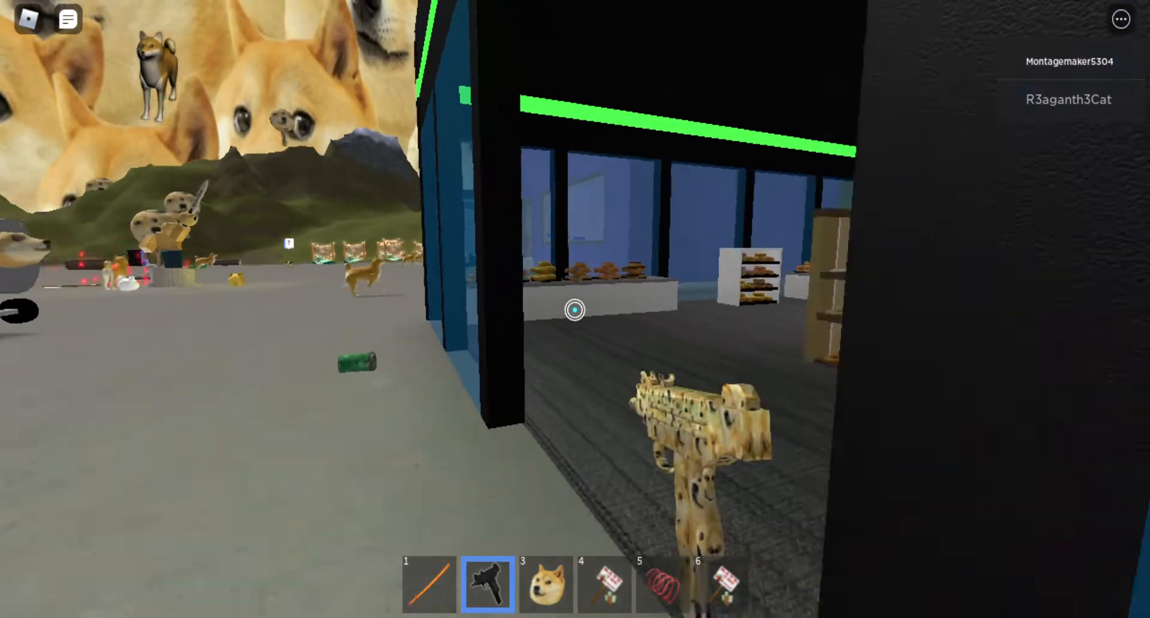
mouse_move(575, 309)
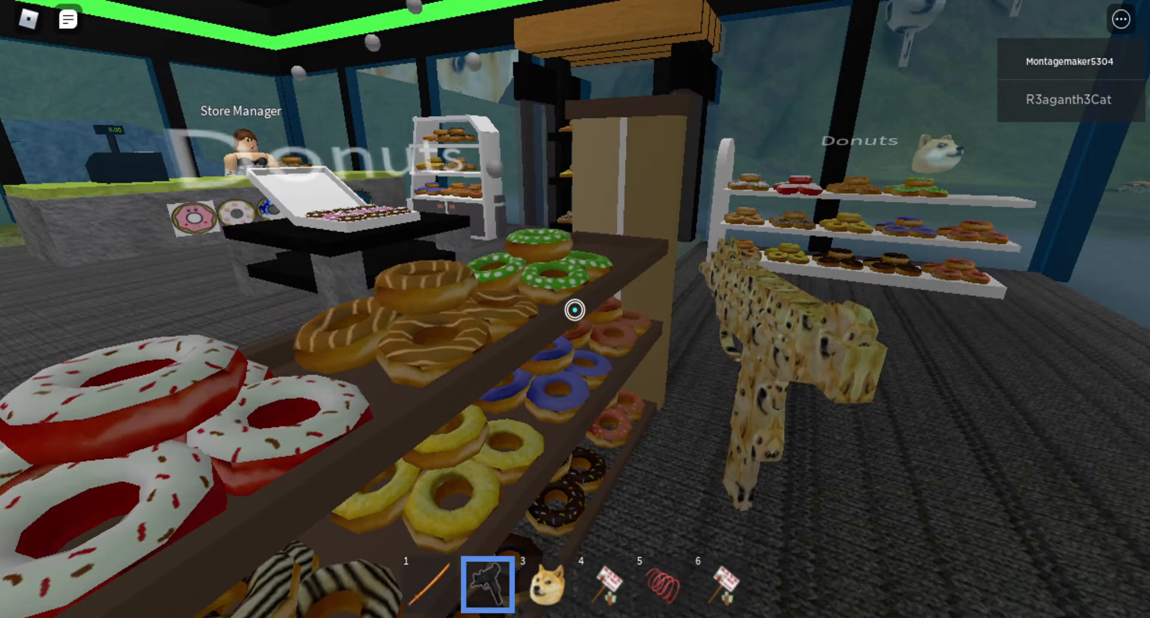
Exit the doge world through the Esc menu, confirming Leave
key(Escape)
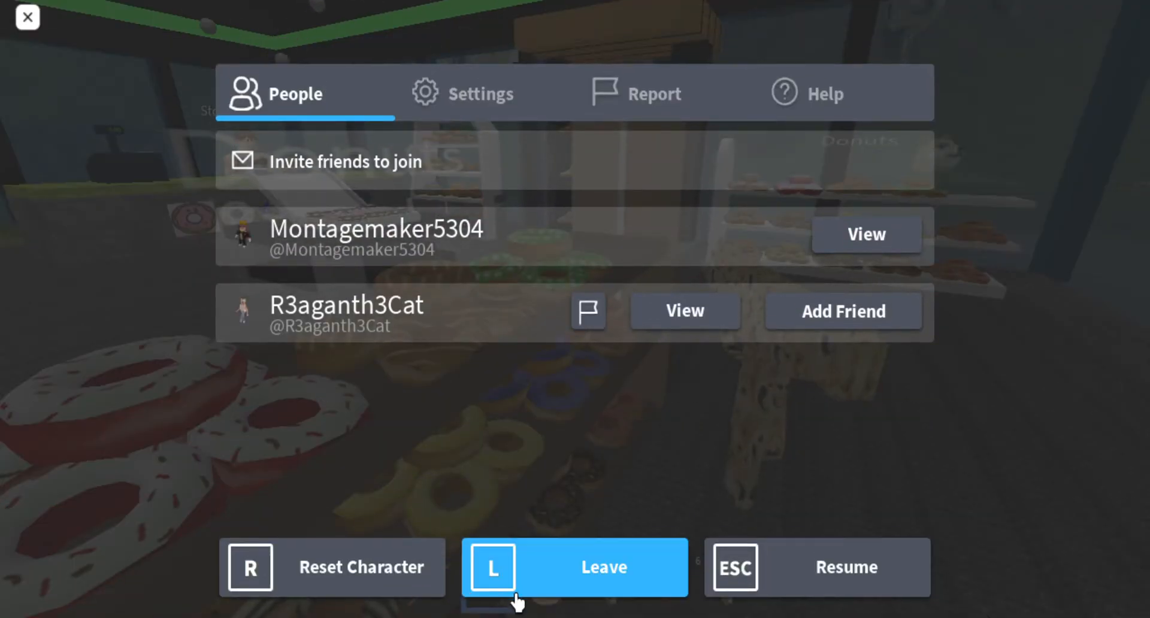
click(575, 566)
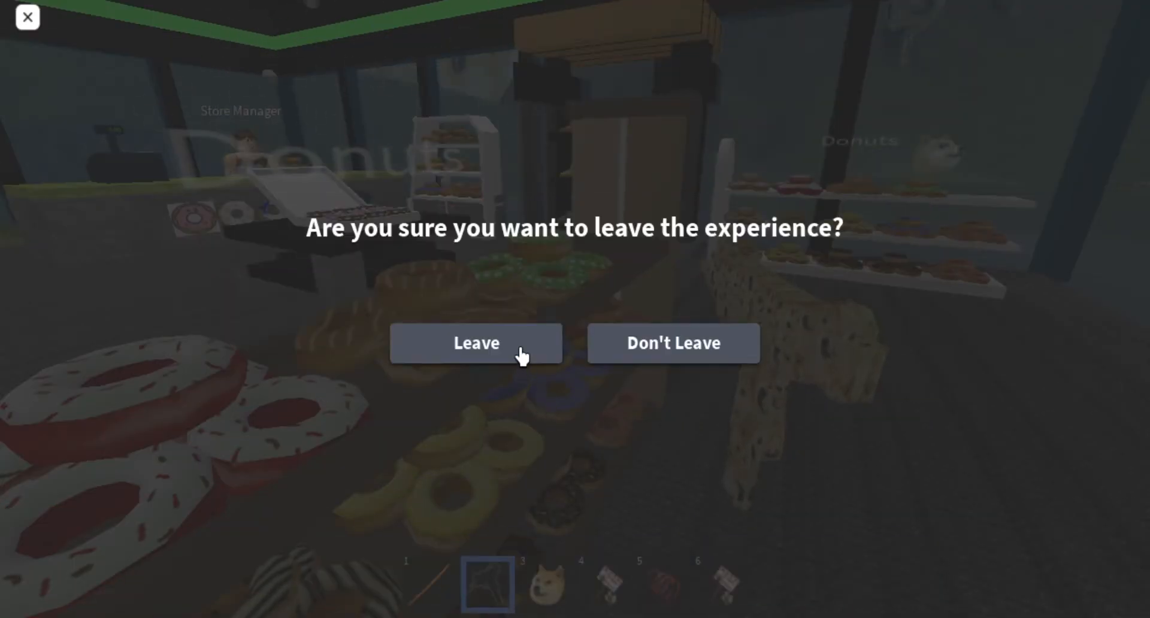
click(476, 343)
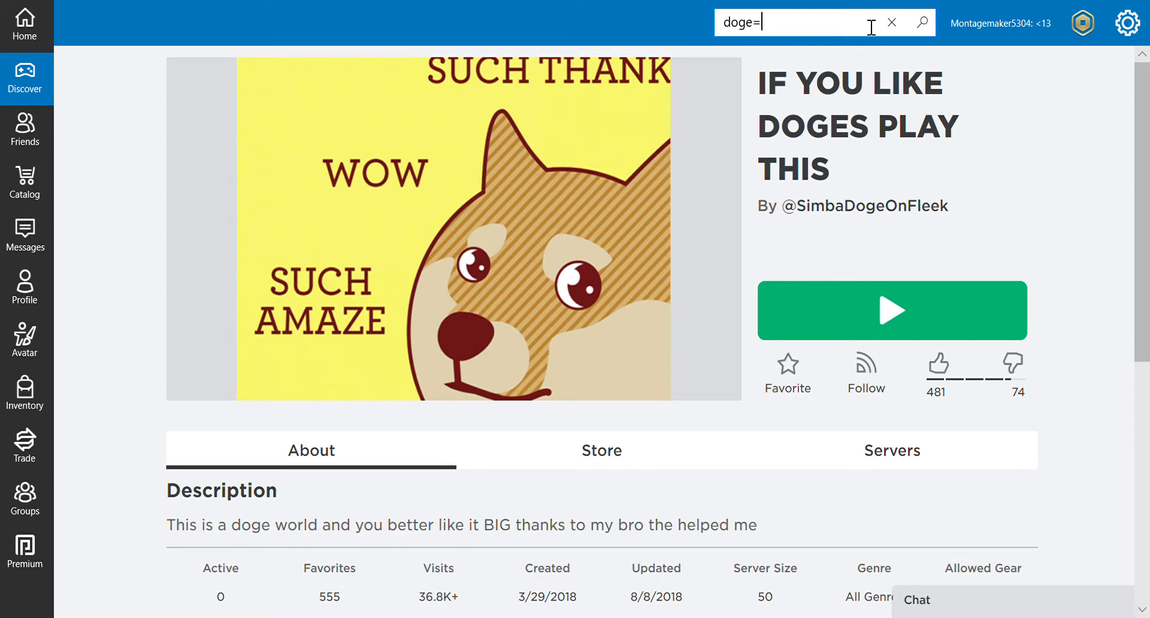
Replace the old search with 'pewdiepie' to list PewDiePie experiences
click(892, 22)
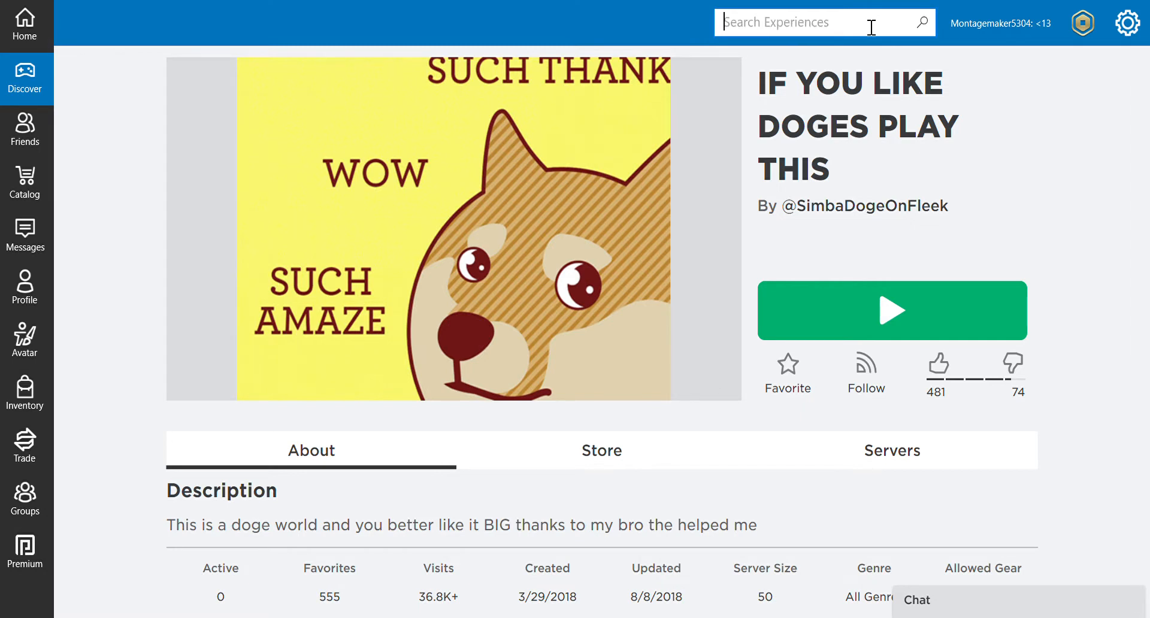
text(pewdiepie)
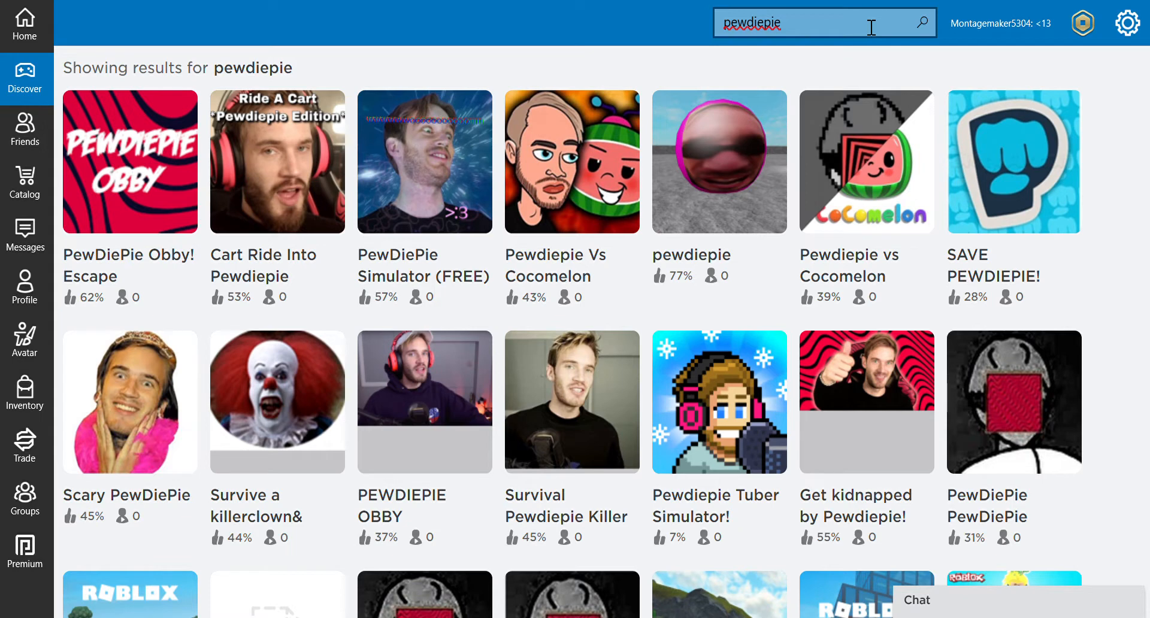
mouse_move(133, 329)
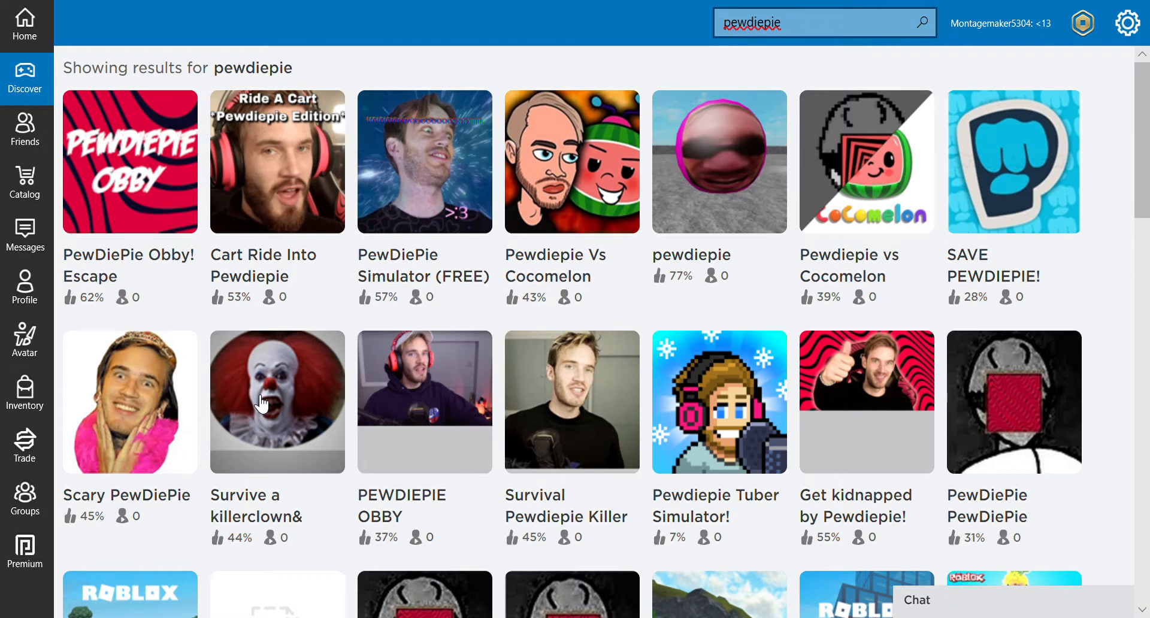
mouse_move(149, 416)
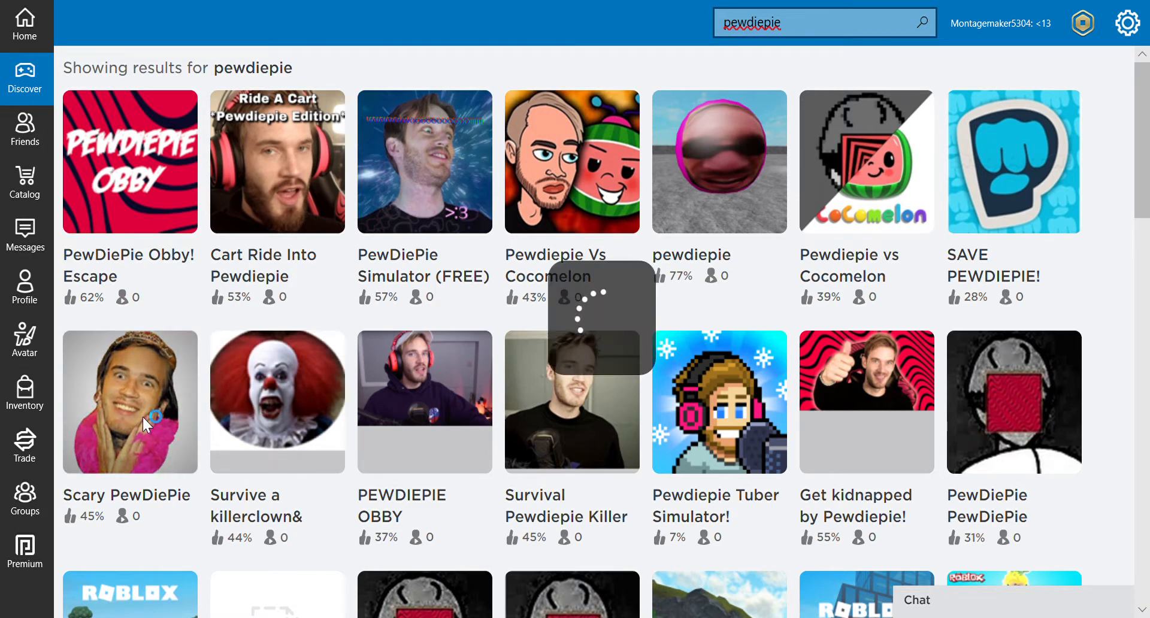
Open the Scary PewDiePie result and launch it with Play
click(130, 402)
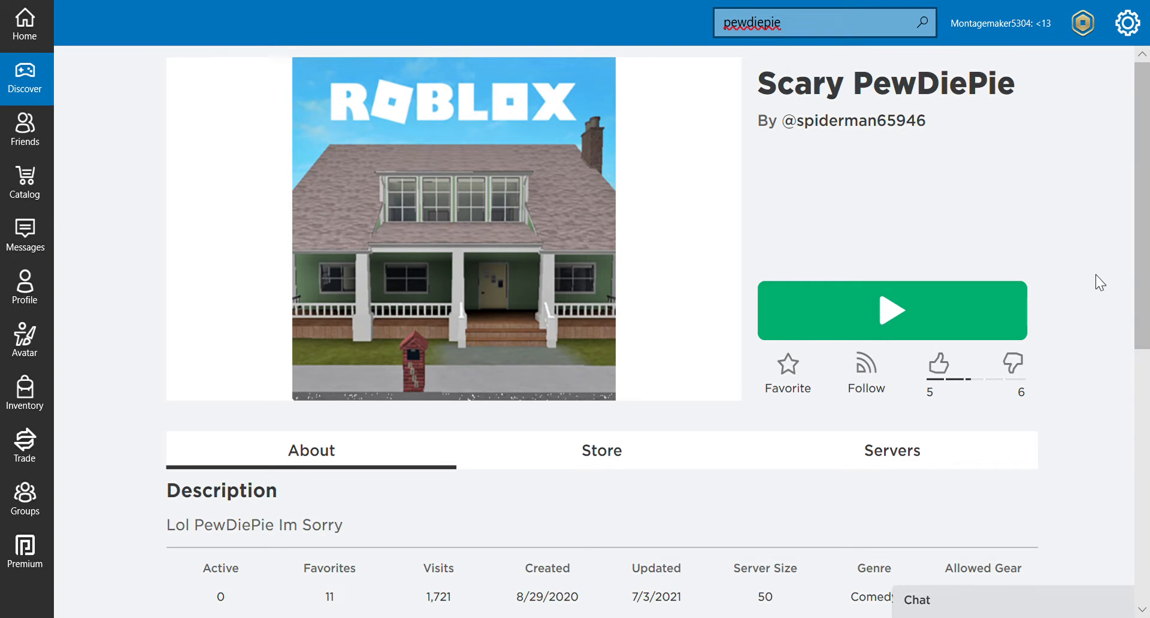
click(891, 311)
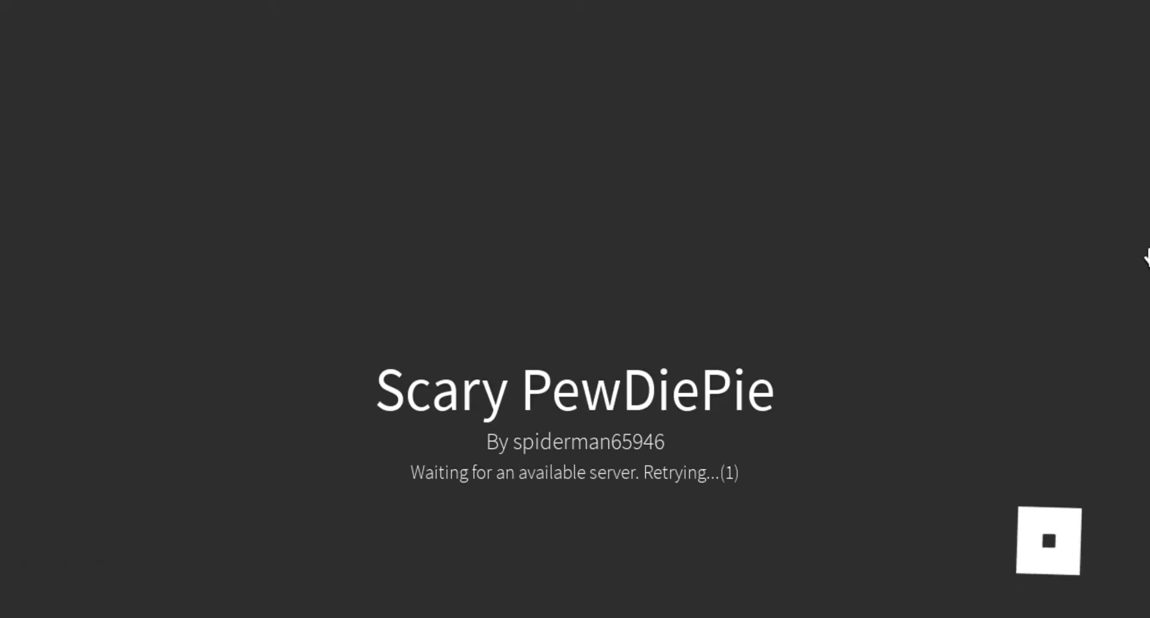
mouse_move(809, 298)
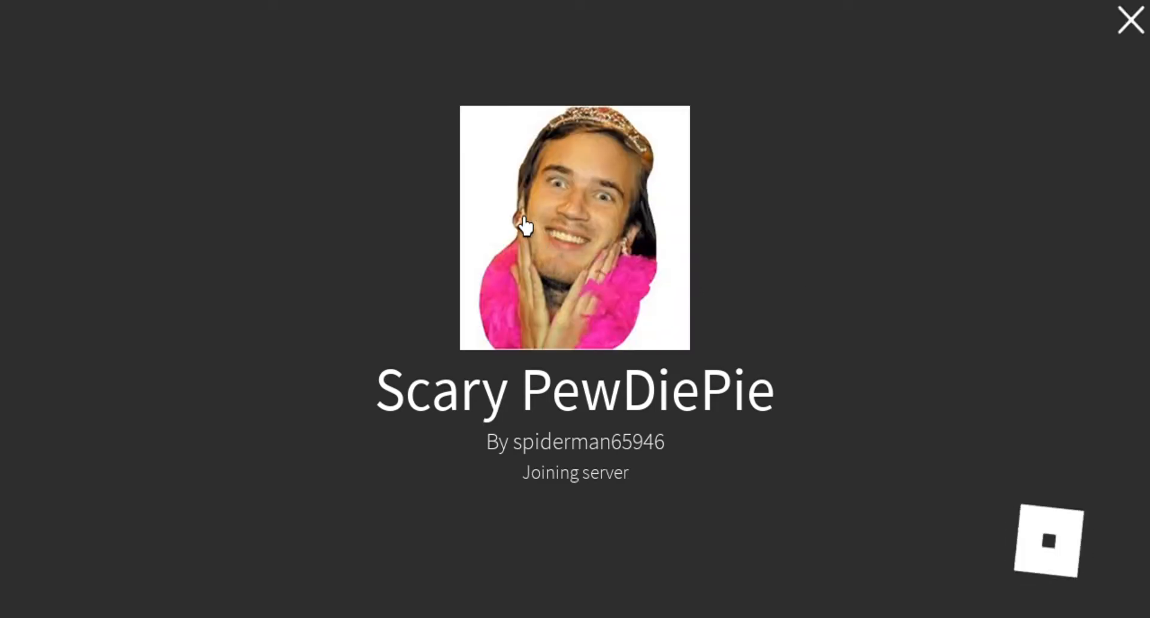
mouse_move(725, 231)
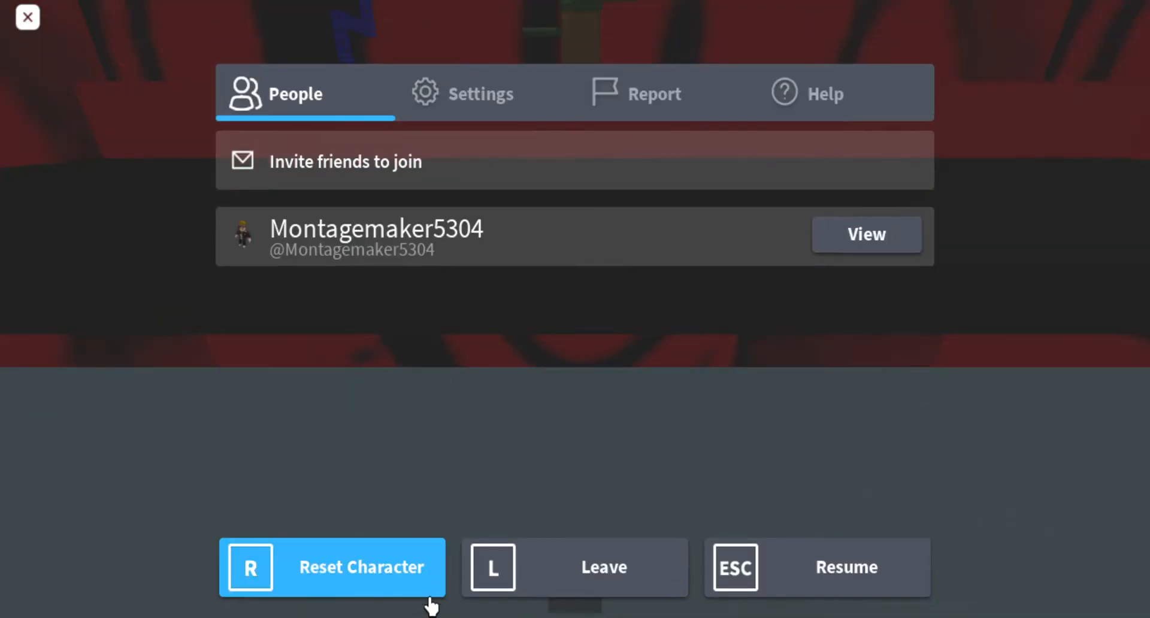
Leave the Scary PewDiePie experience and confirm in the dialog
click(574, 566)
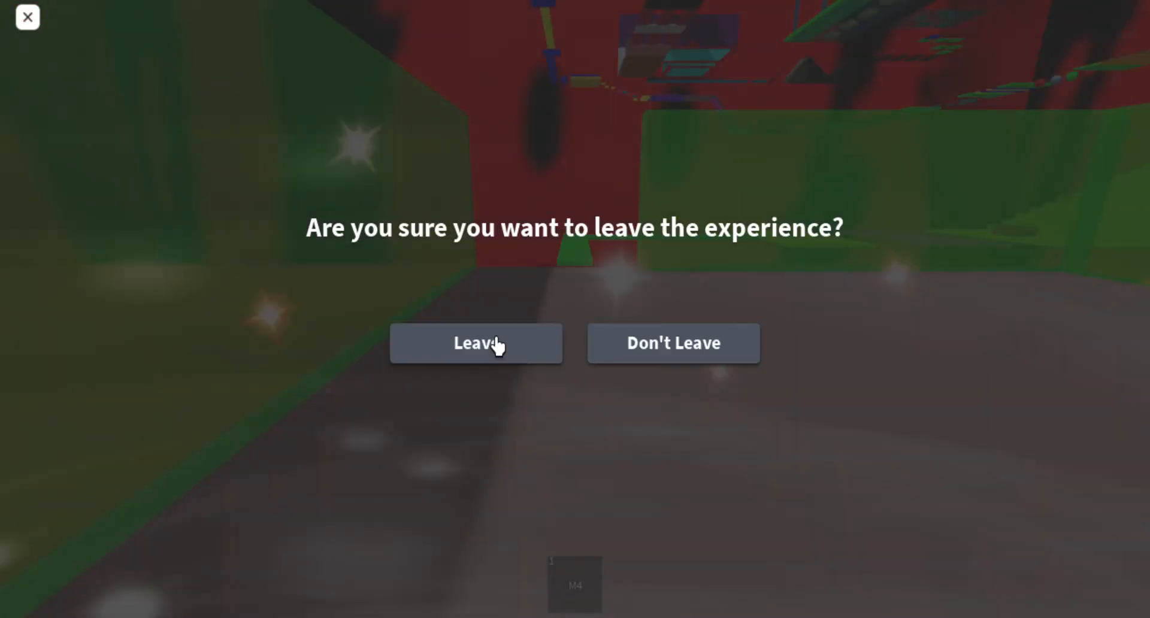
click(476, 343)
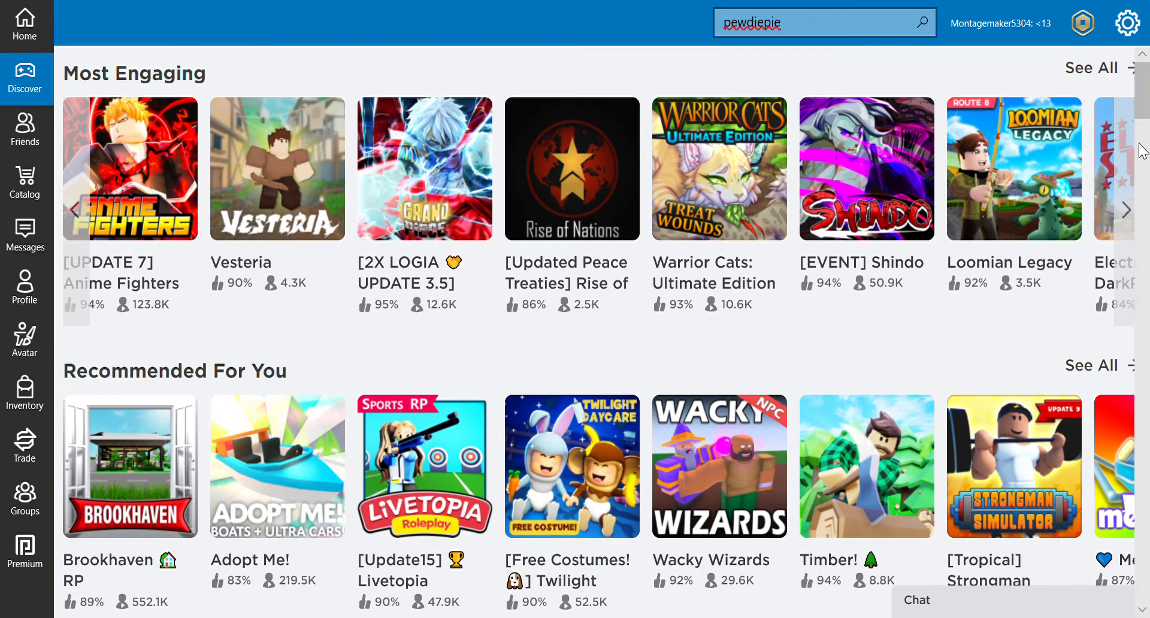
Scroll Discover through Up-and-Coming, Popular, Top Rated and Free Private Servers rows
scroll(down, 3)
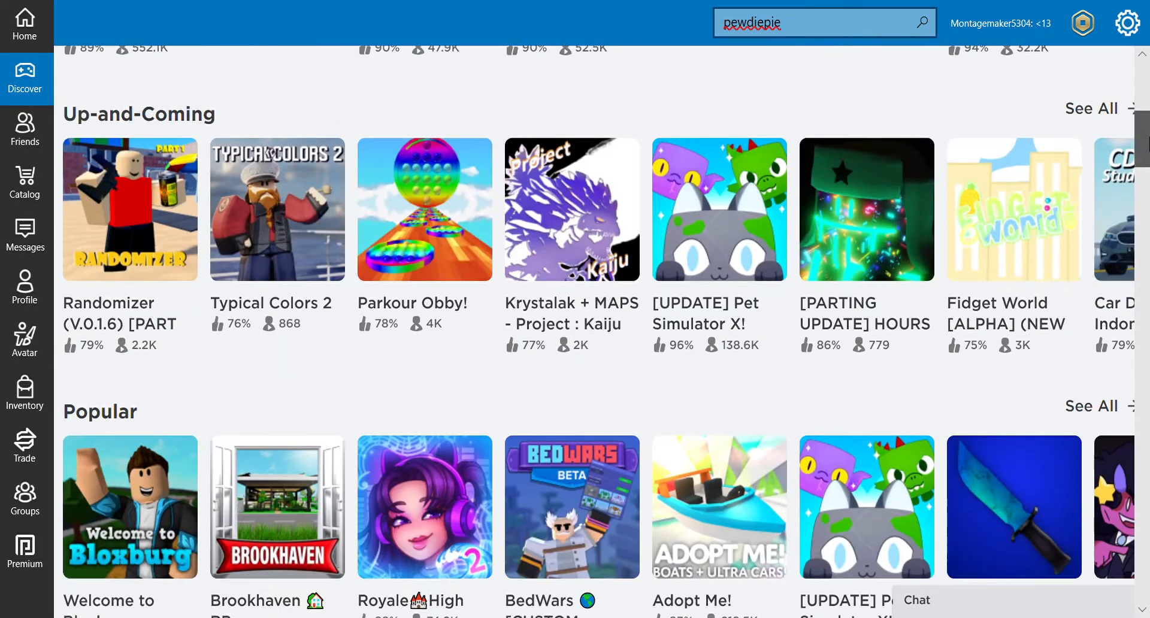
scroll(down, 3)
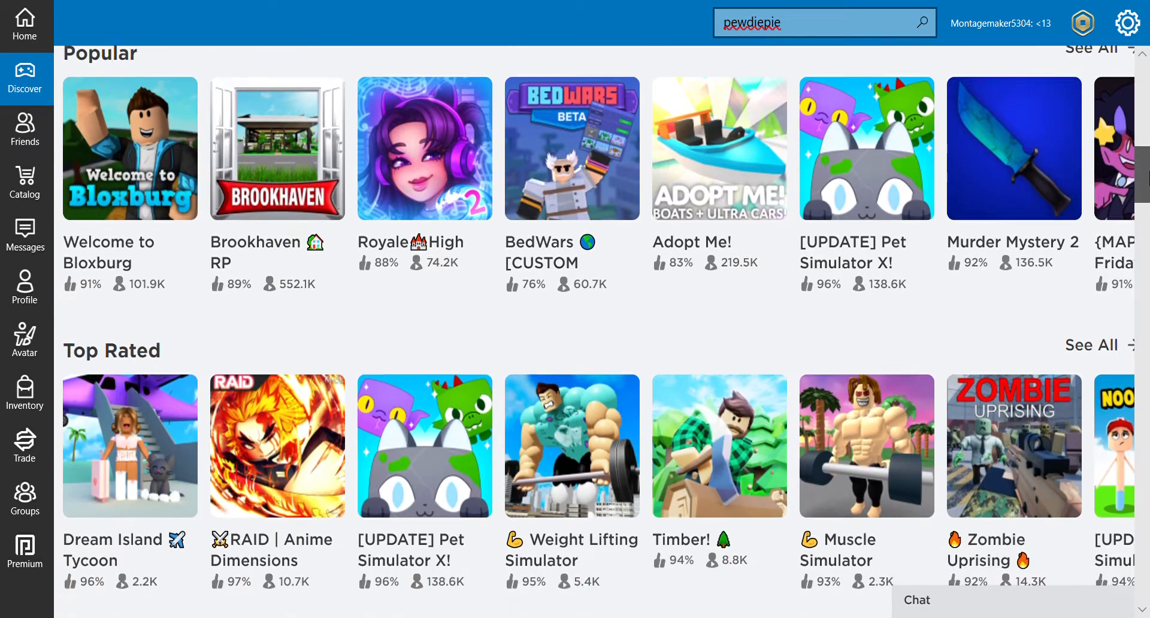
scroll(down, 3)
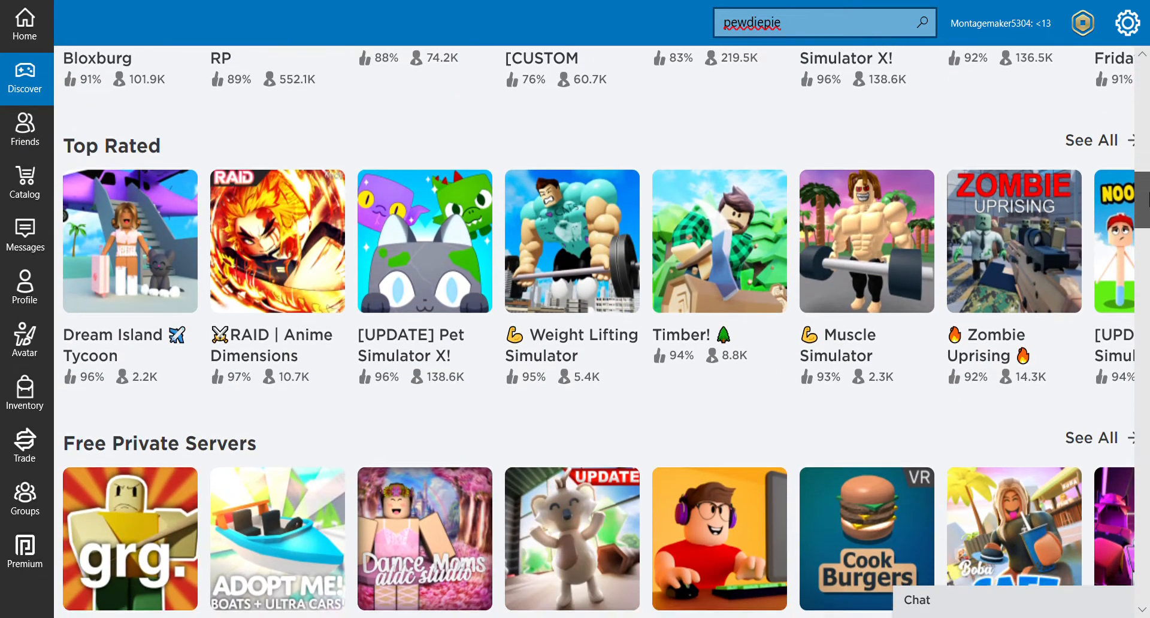
scroll(down, 3)
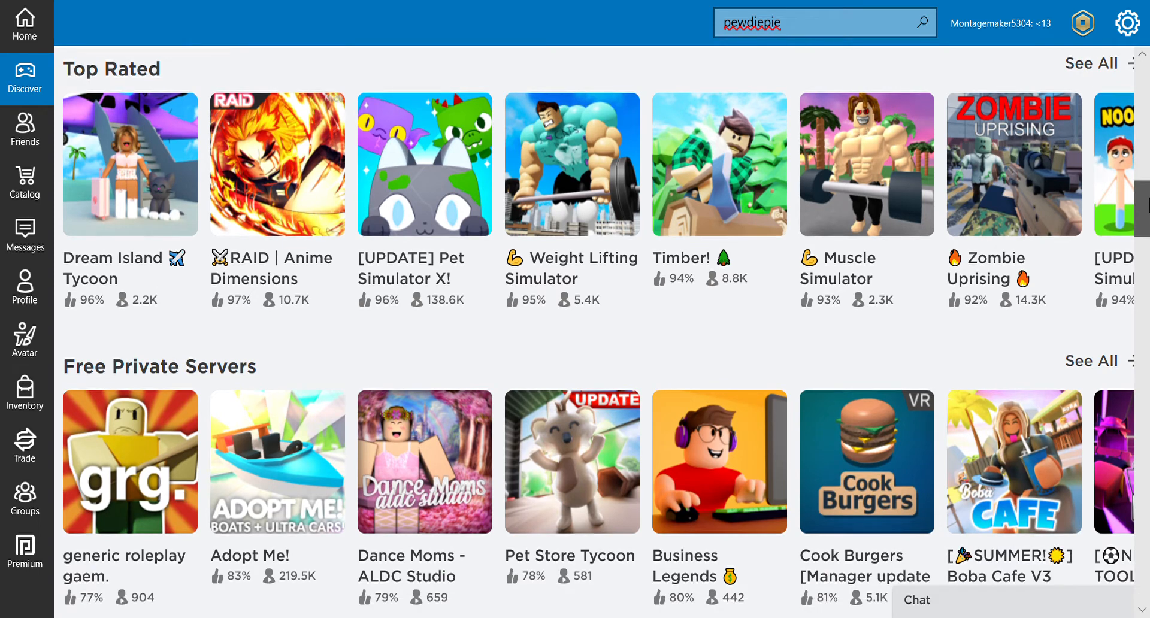
scroll(down, 3)
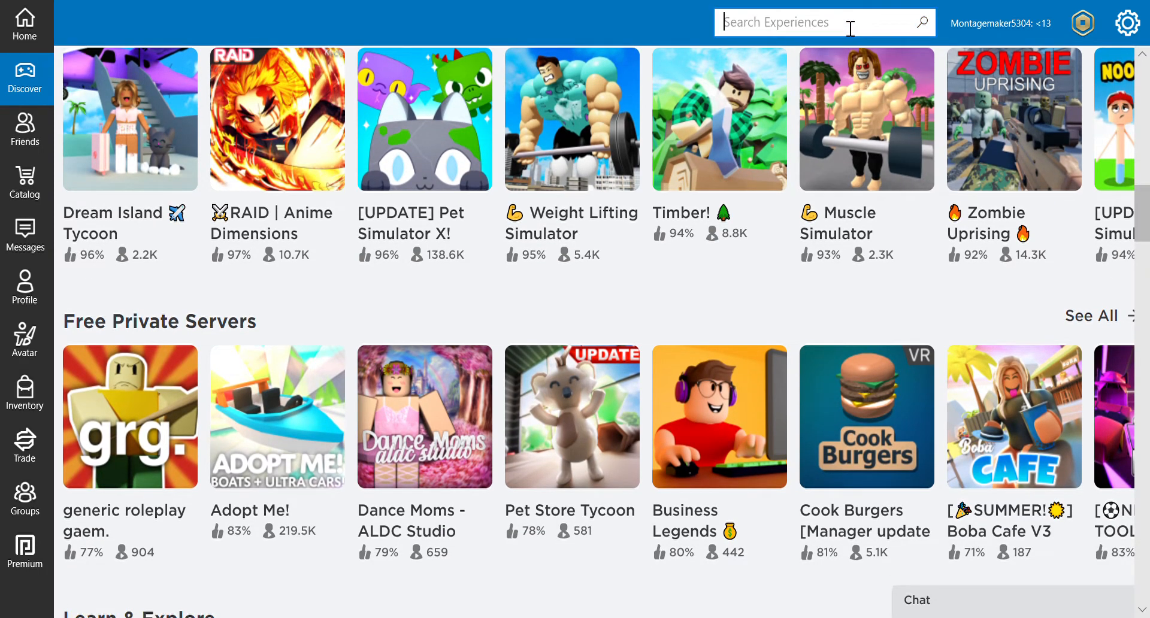
Search experiences for 'john doe'
text(john doe)
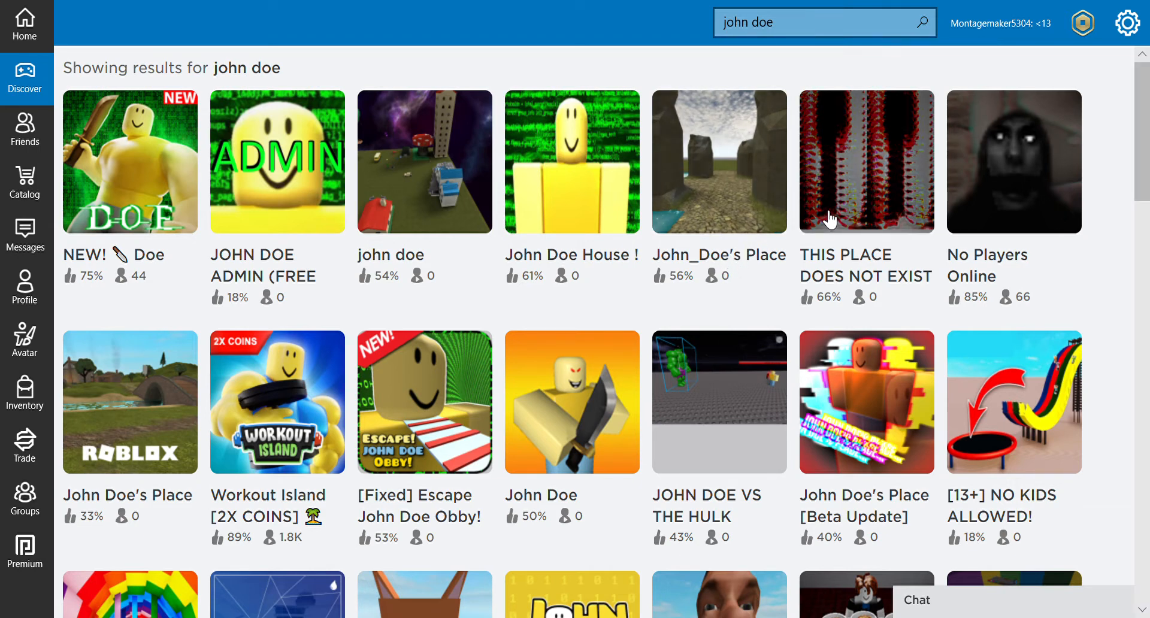
mouse_move(990, 200)
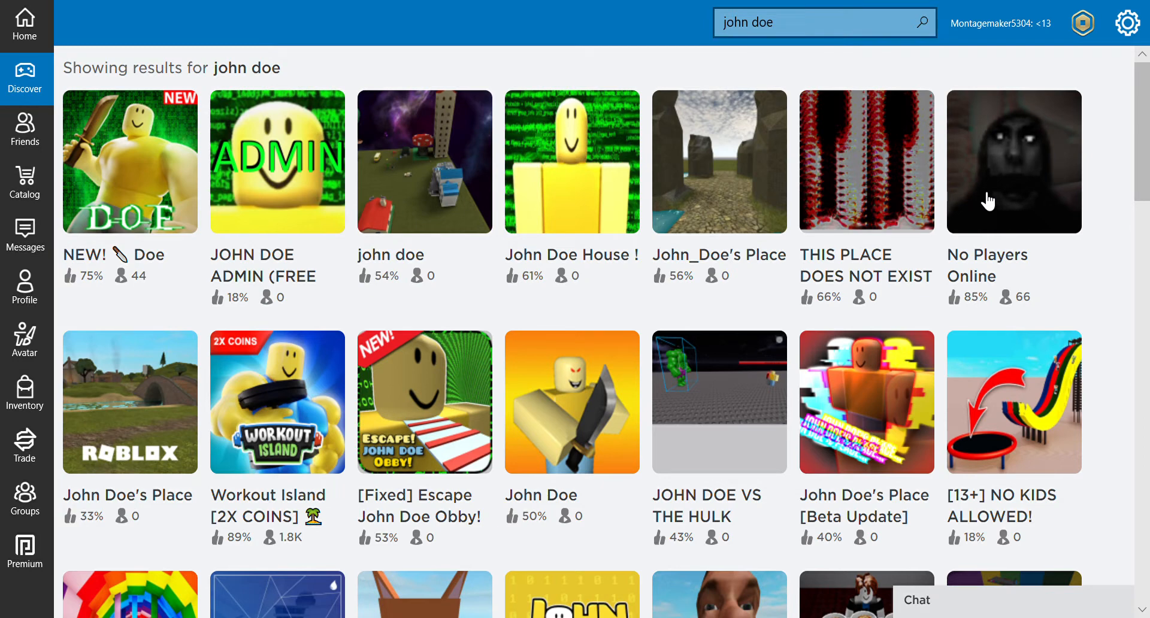
mouse_move(763, 224)
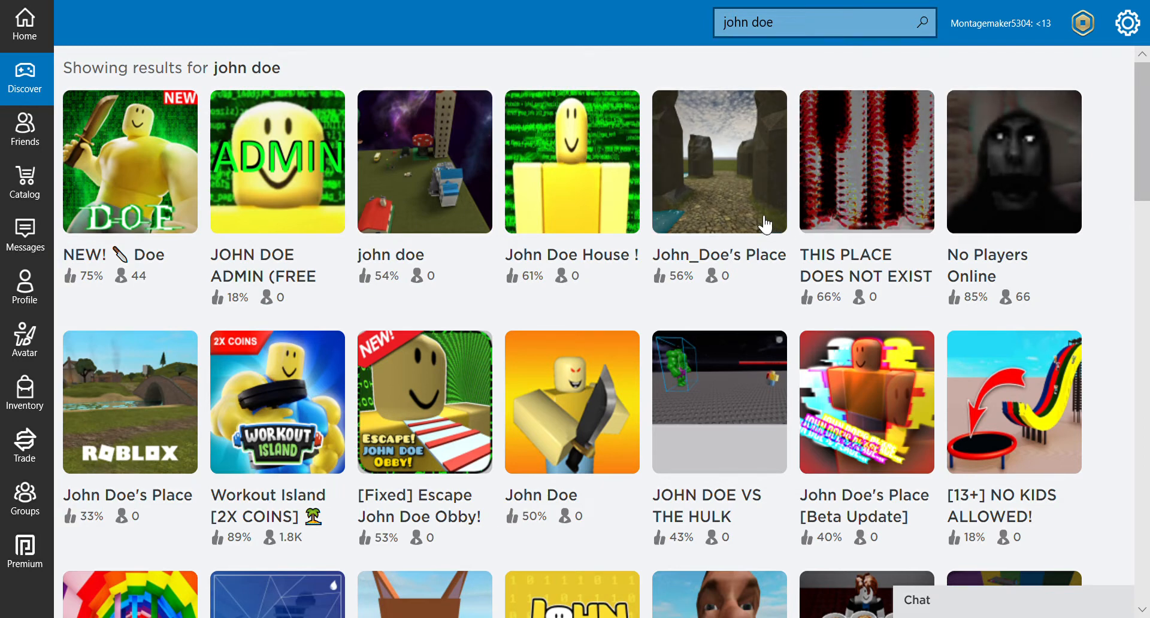
mouse_move(180, 136)
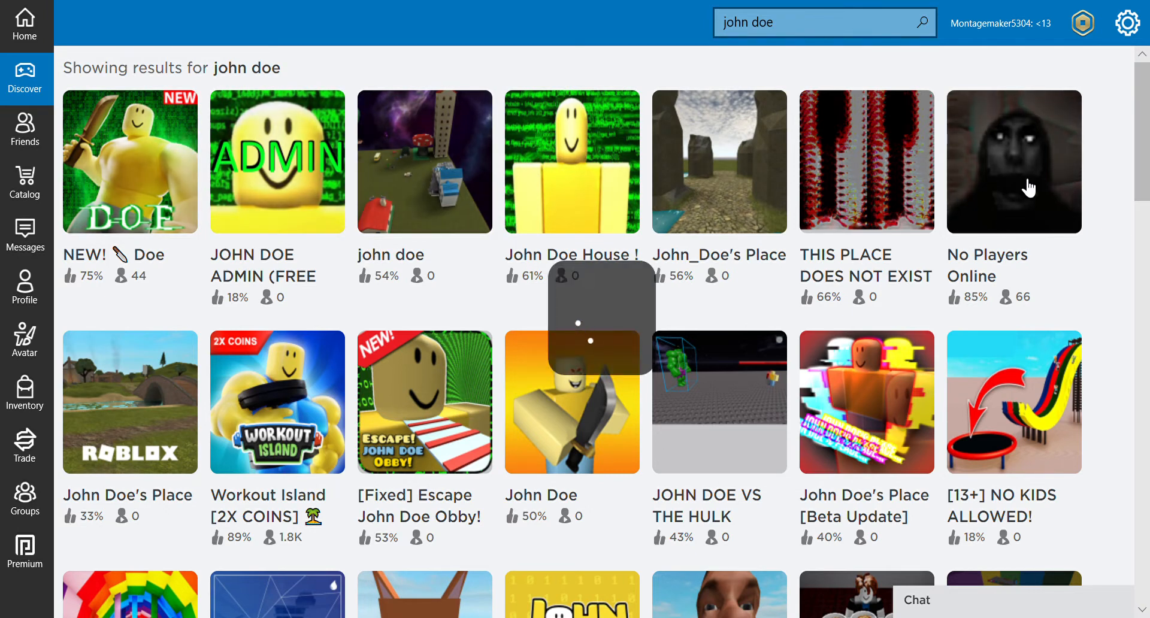
Open No Players Online from the john doe results and start playing it
click(1013, 161)
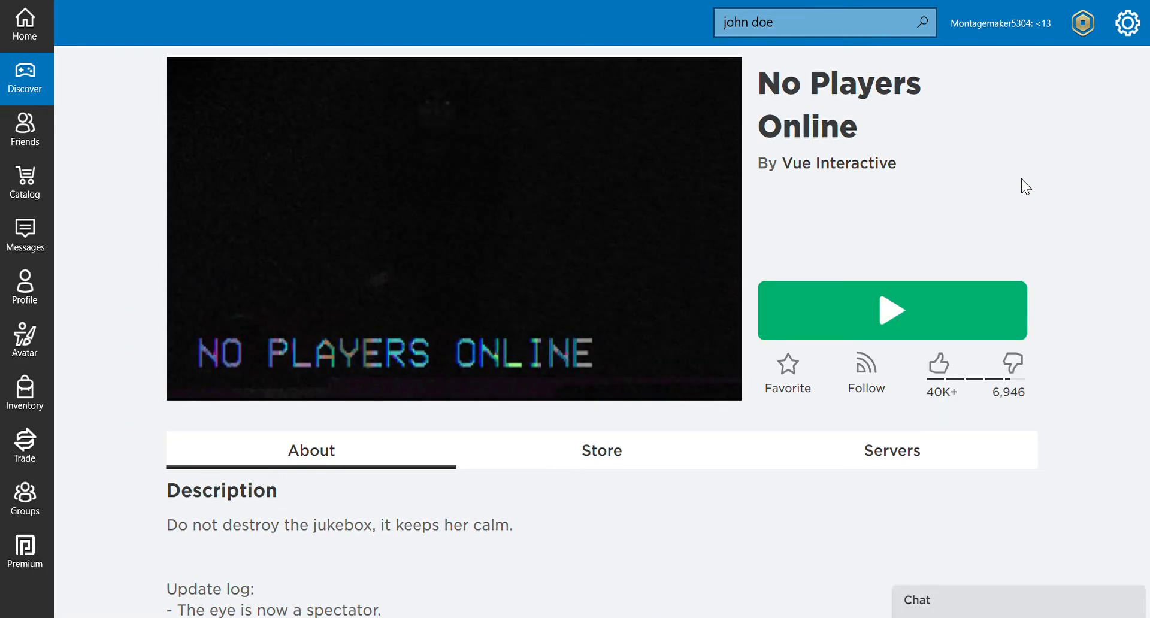
mouse_move(891, 310)
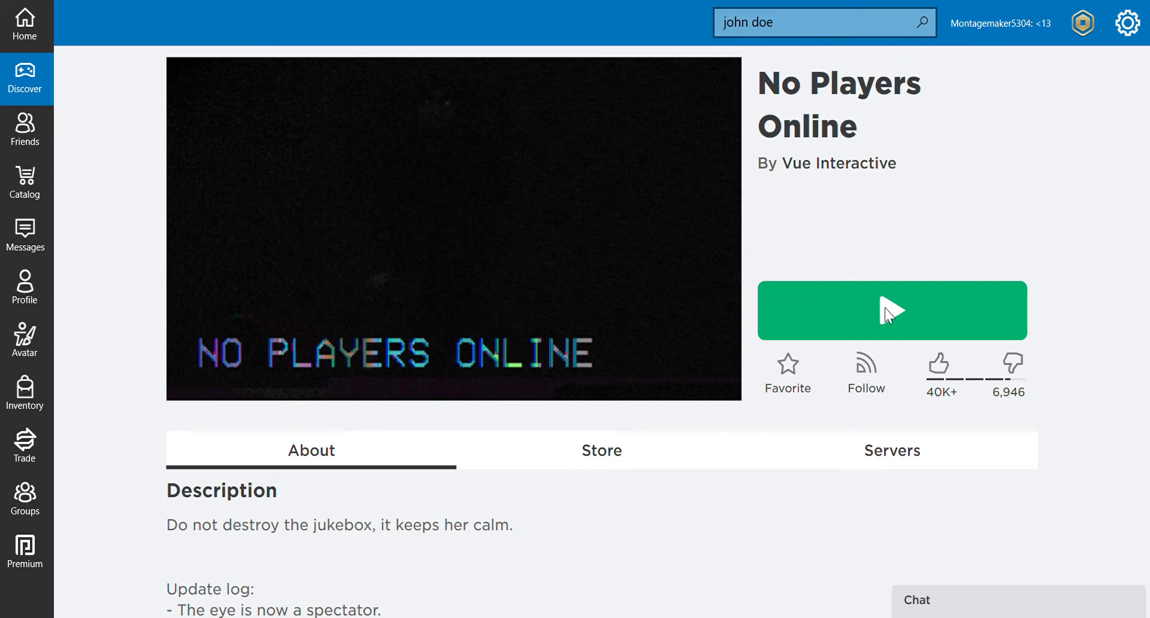
click(891, 310)
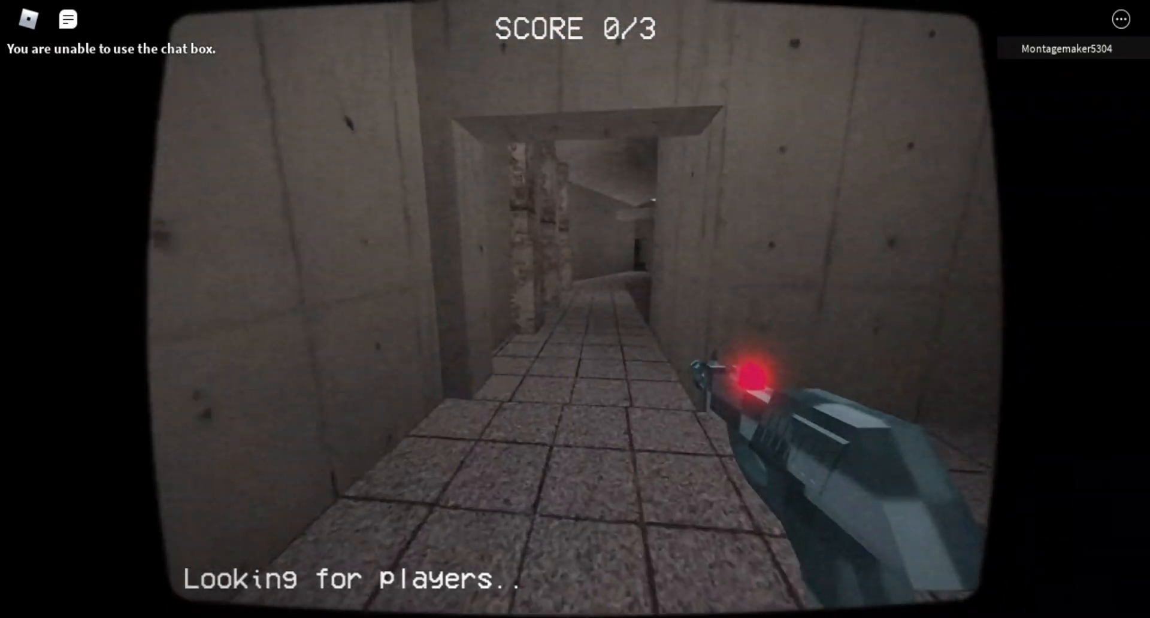
mouse_move(575, 308)
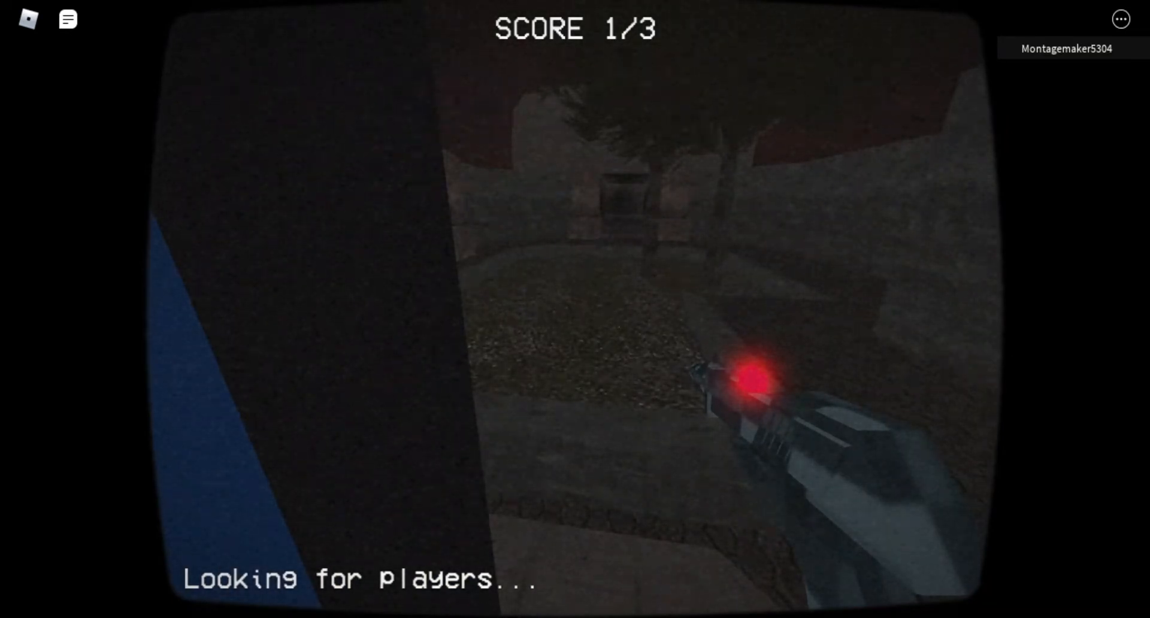
With the score at 1/3, open the in-game menu with Escape
key(Escape)
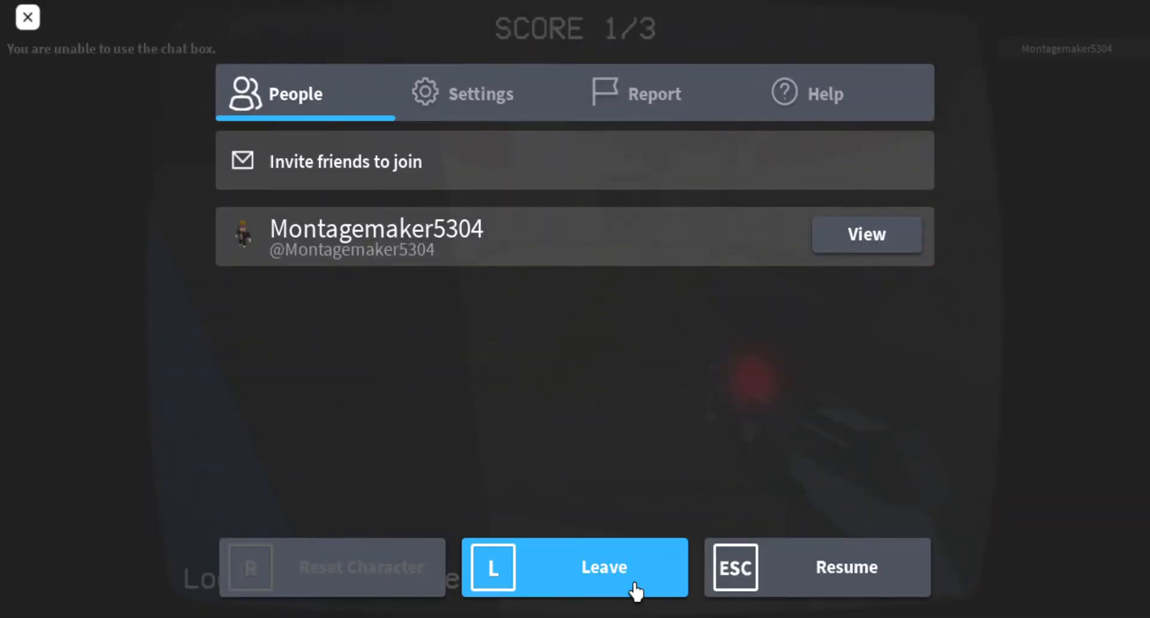
Leave No Players Online and go back to the Discover page
click(574, 567)
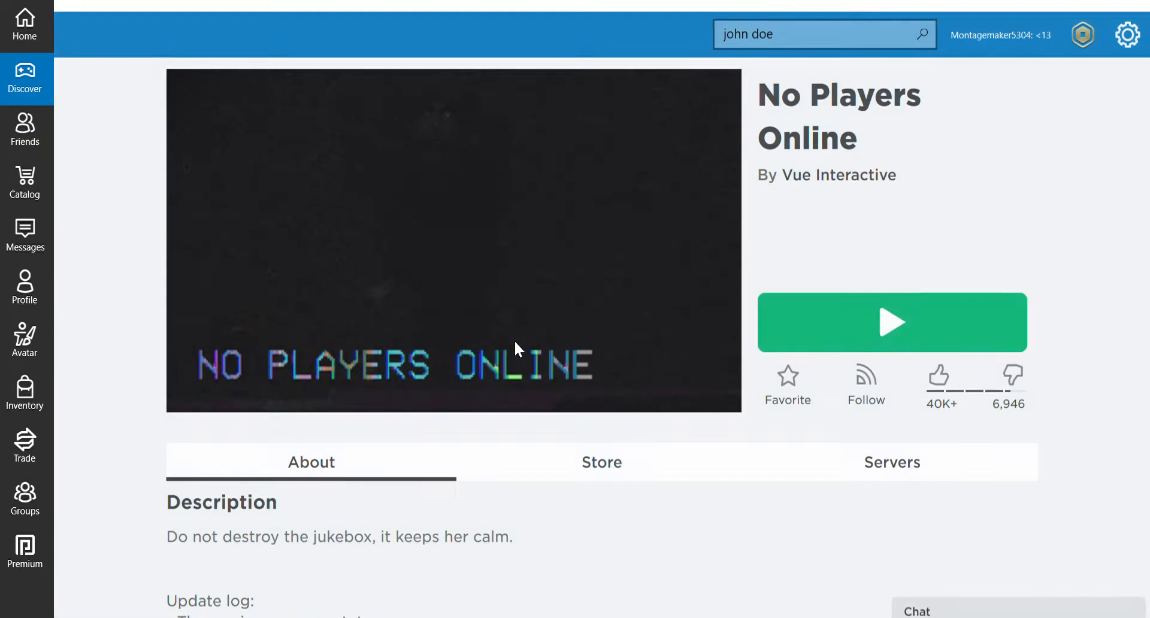
scroll(down, 3)
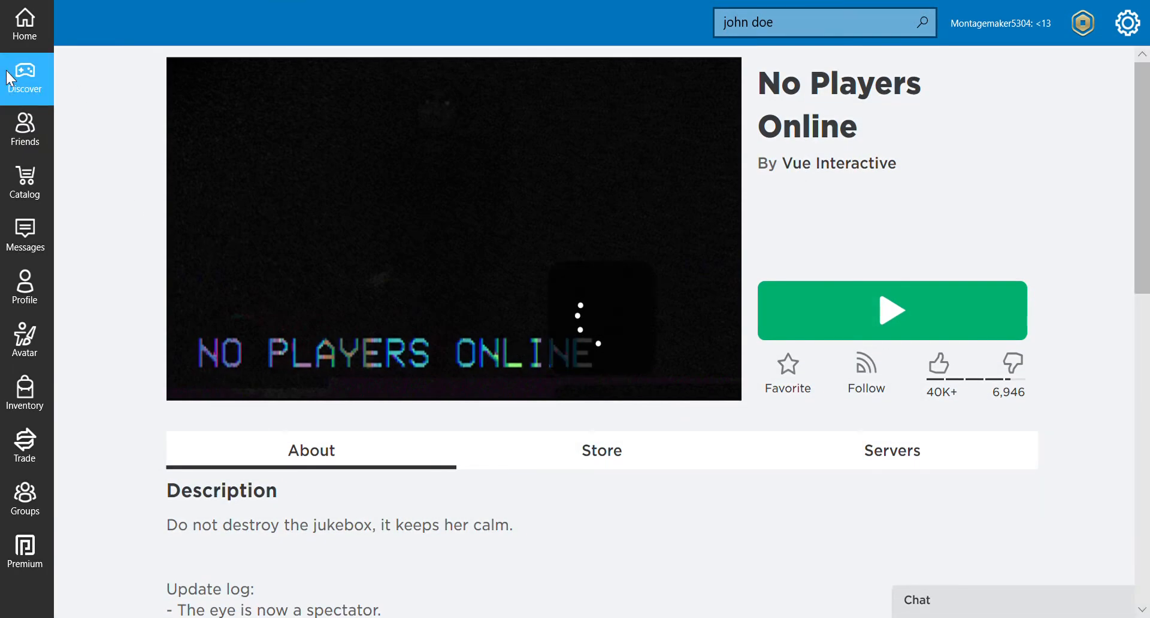
click(25, 79)
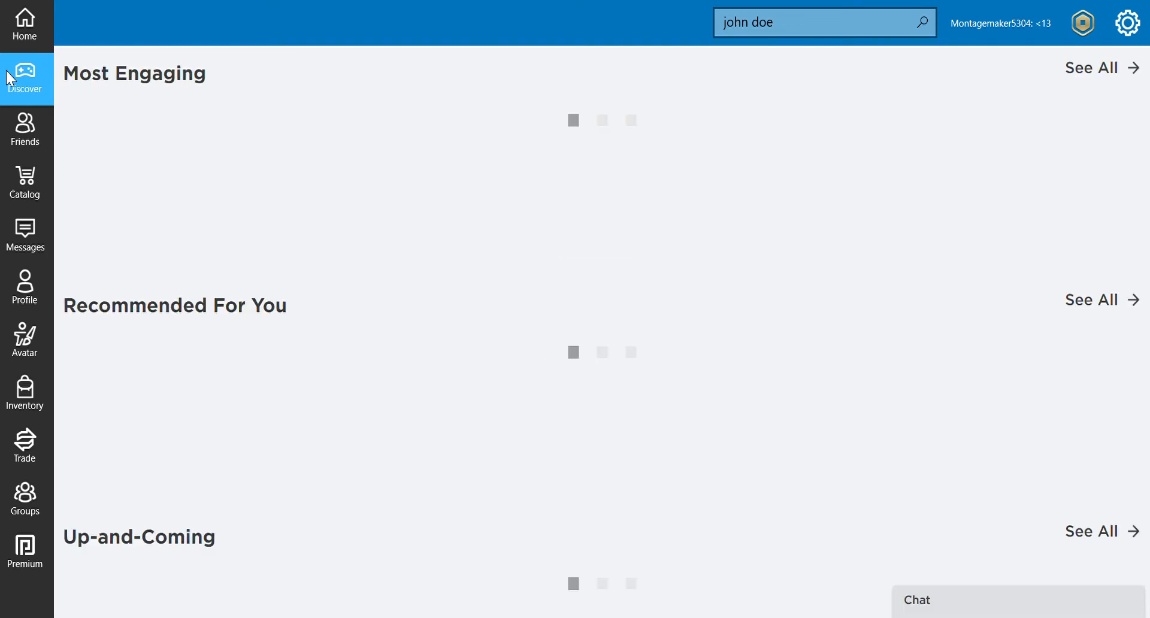